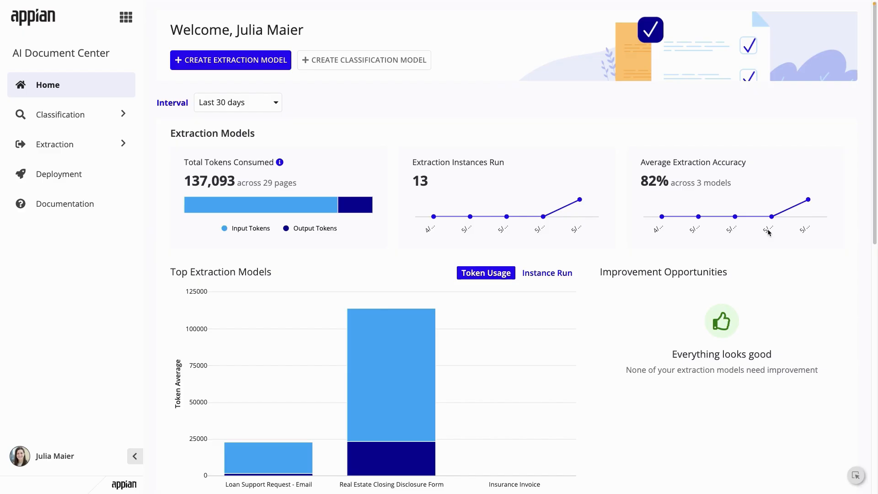
Return to the AI Document Center home and launch Create Extraction Model
left_click(125, 16)
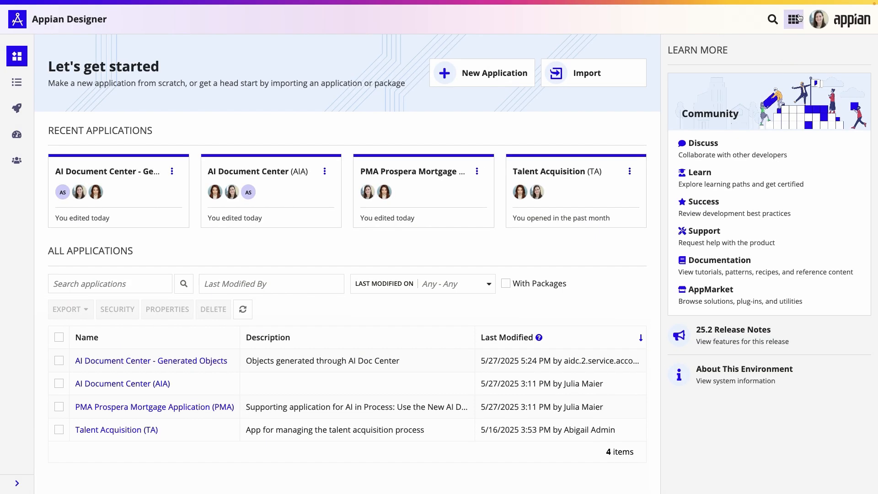
left_click(793, 18)
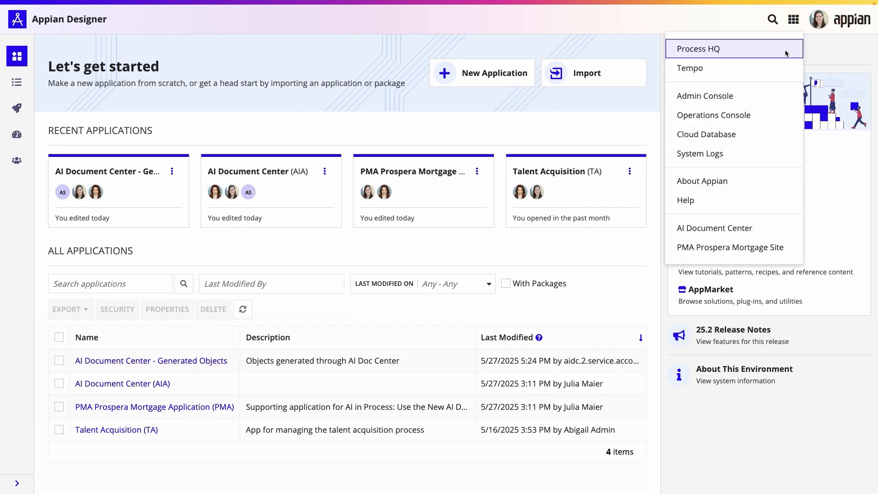
left_click(715, 227)
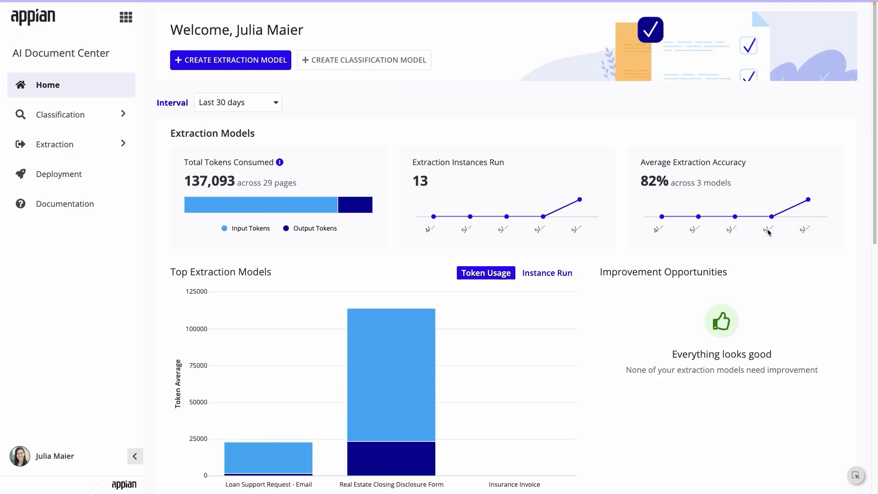
left_click(126, 18)
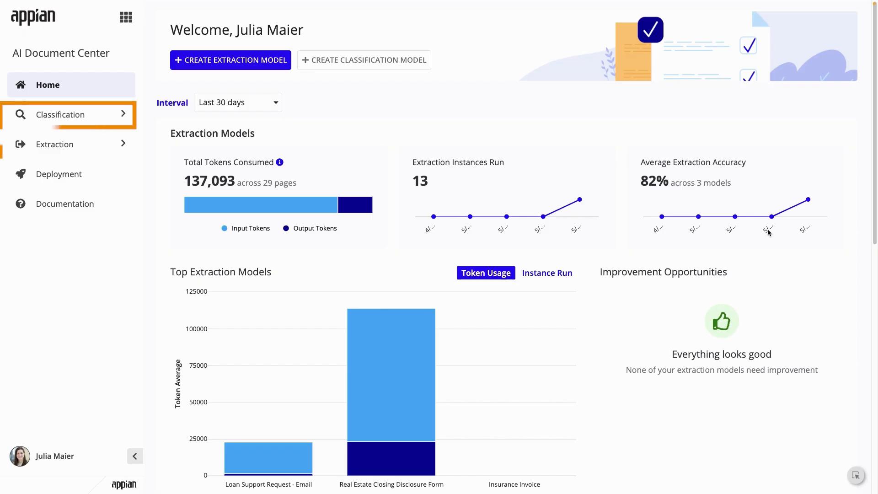
mouse_move(54, 144)
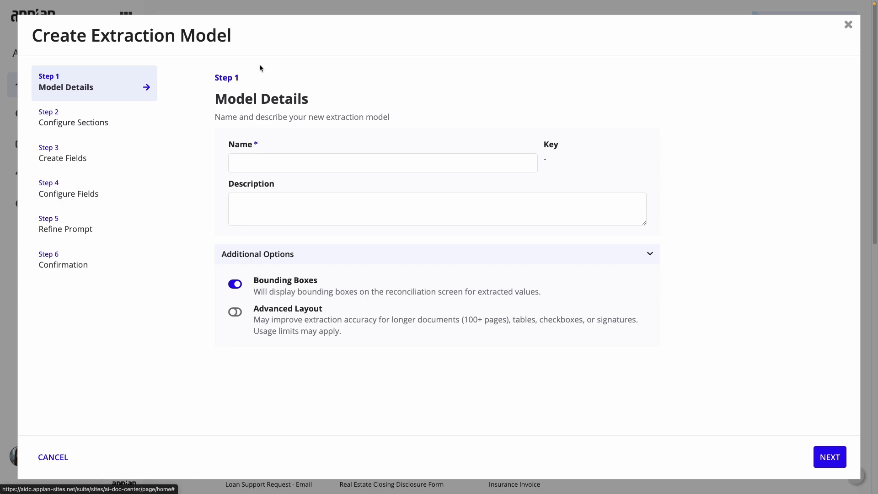
Name the model Auto Insurance Claim with a description and keep one General Main Section
left_click(382, 162)
type("Auto Insurance Claim")
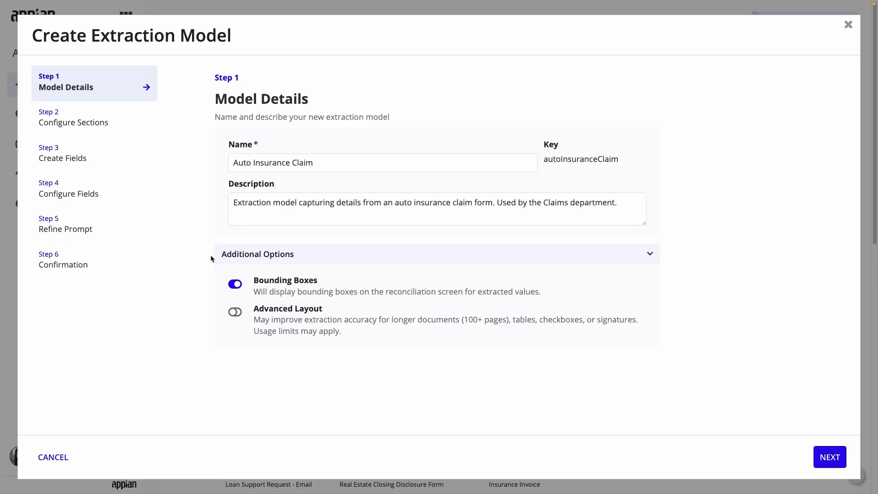
mouse_move(455, 343)
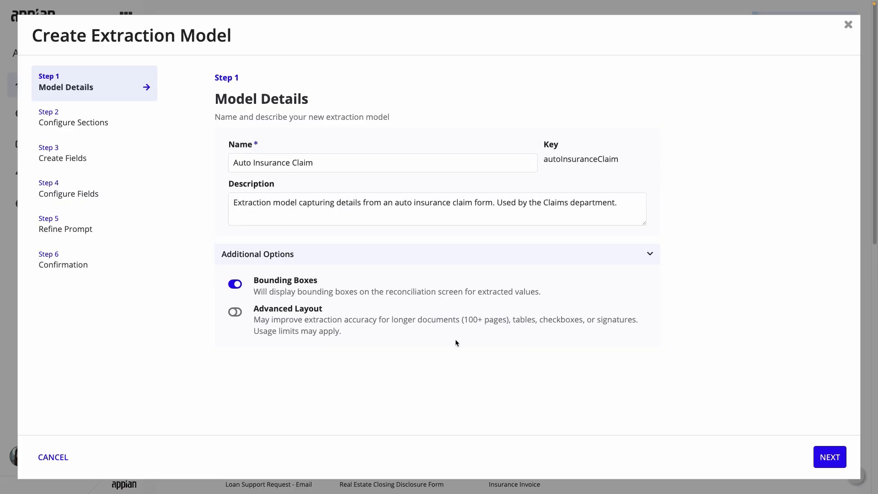
left_click(829, 458)
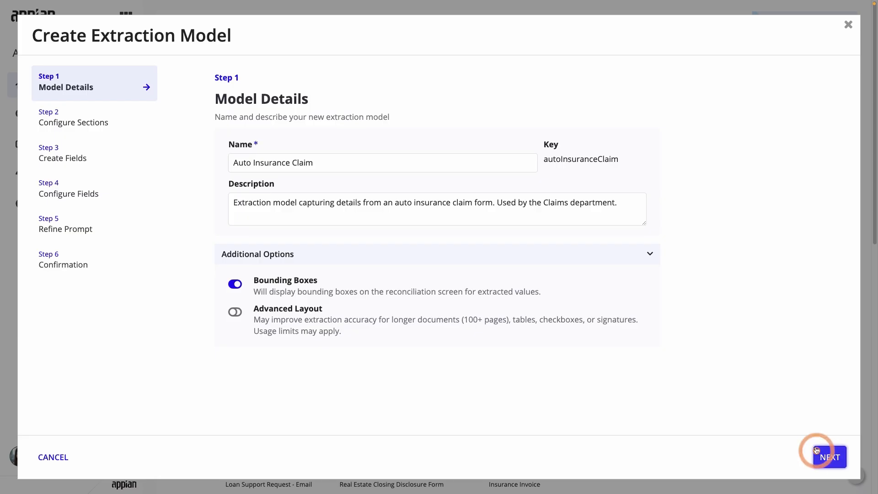
left_click(829, 457)
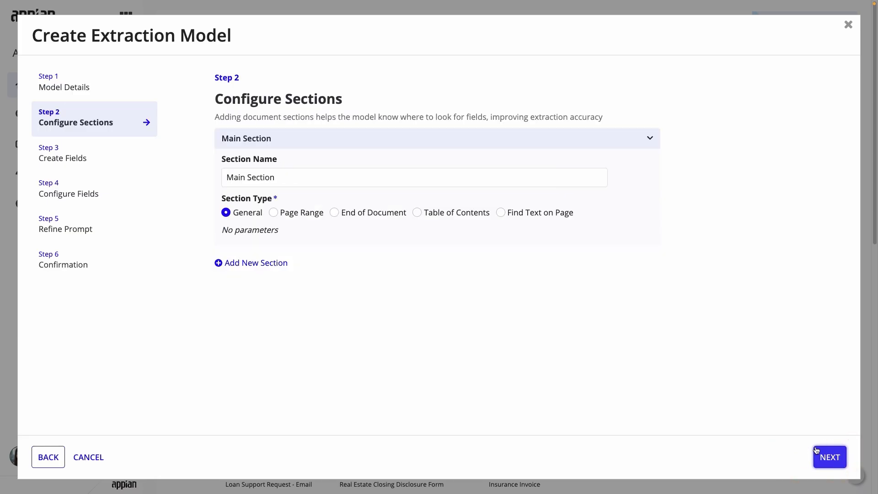
left_click(830, 458)
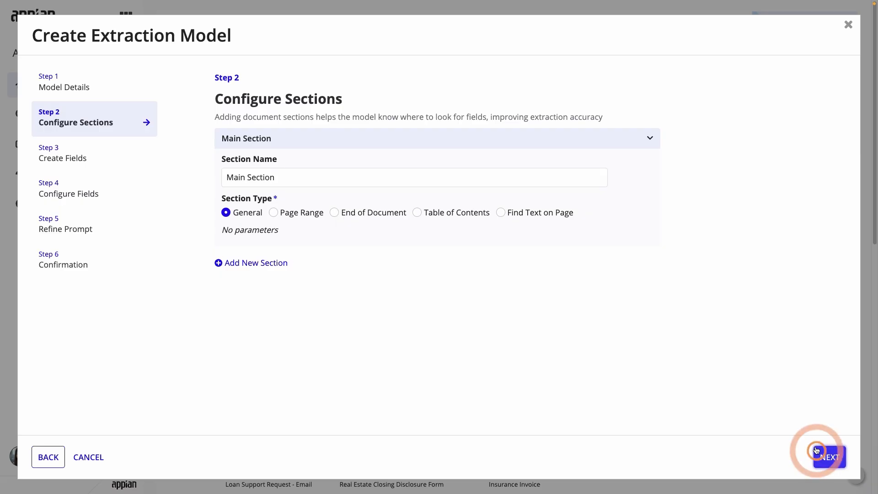
left_click(830, 456)
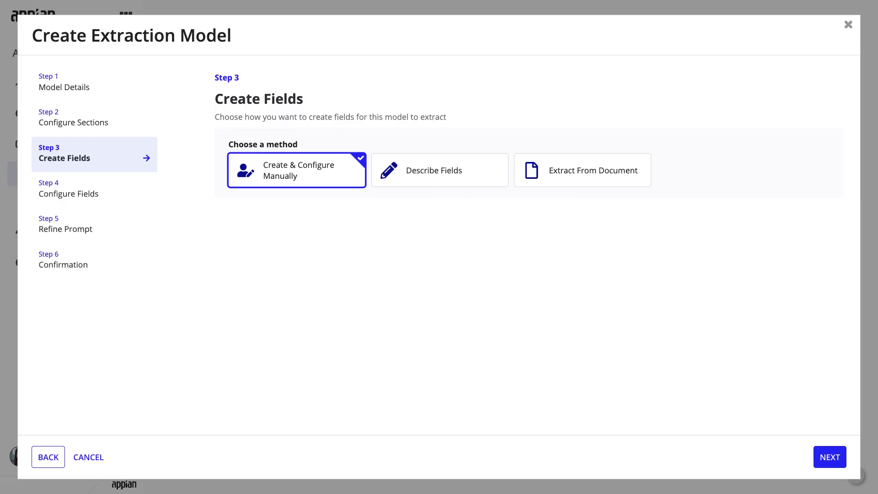
mouse_move(439, 170)
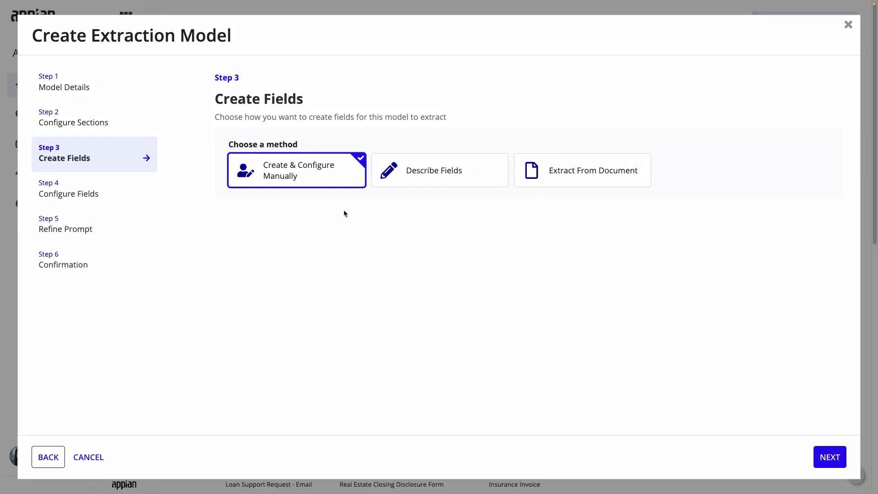
mouse_move(459, 213)
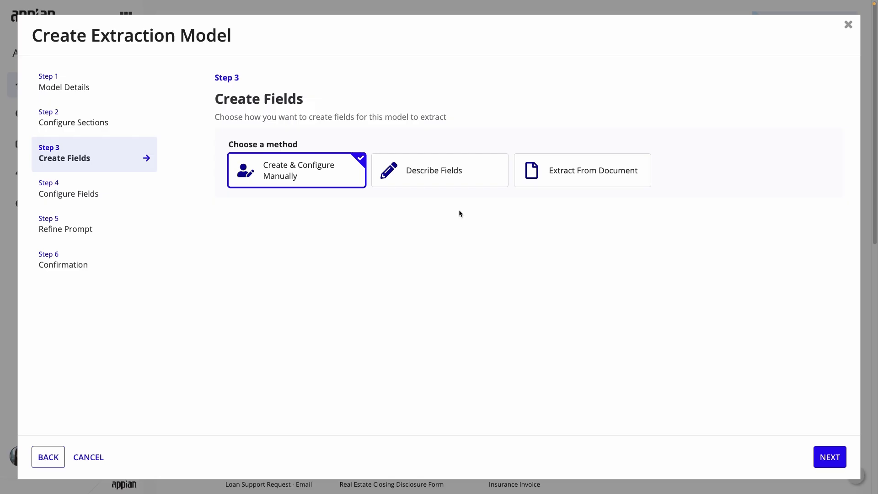
Extract fields from the uploaded sample PDF Auto Insurance Claim_Doe.pdf
left_click(582, 171)
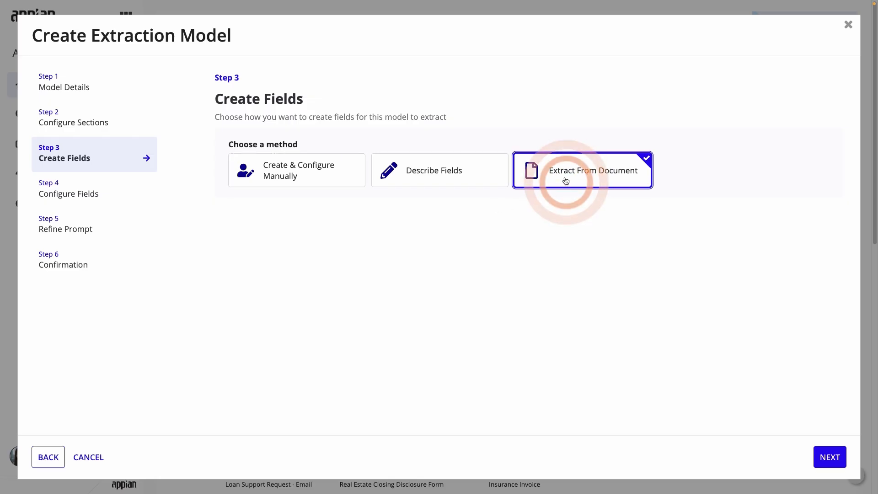
left_click(581, 170)
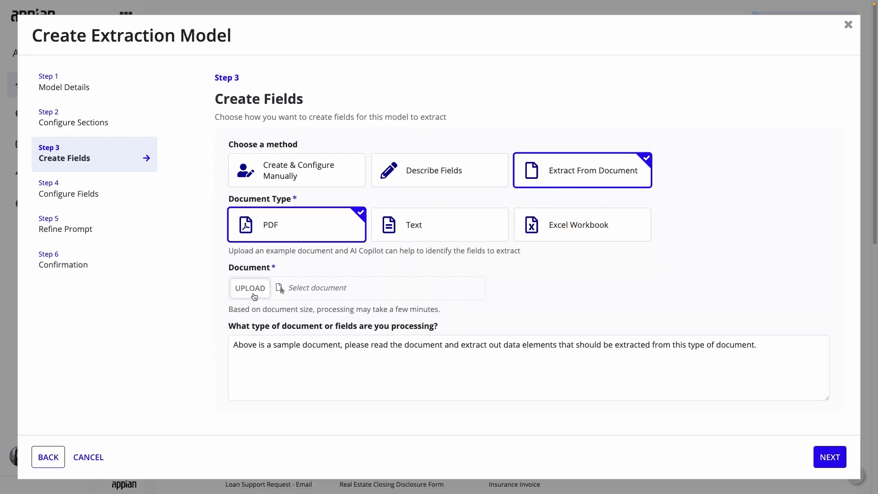
left_click(250, 288)
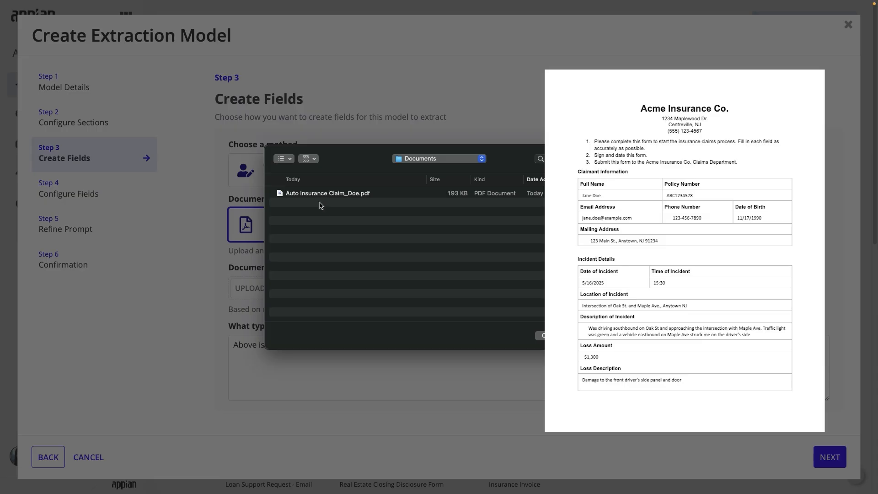
left_click(327, 193)
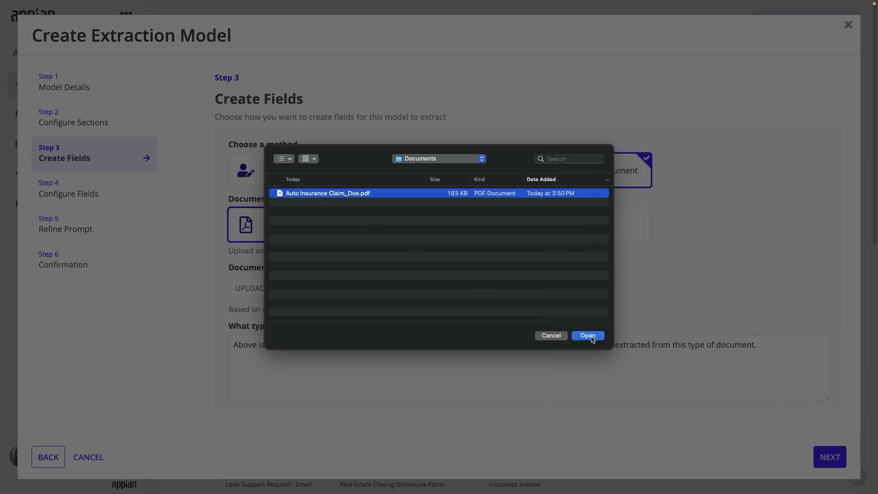
left_click(587, 336)
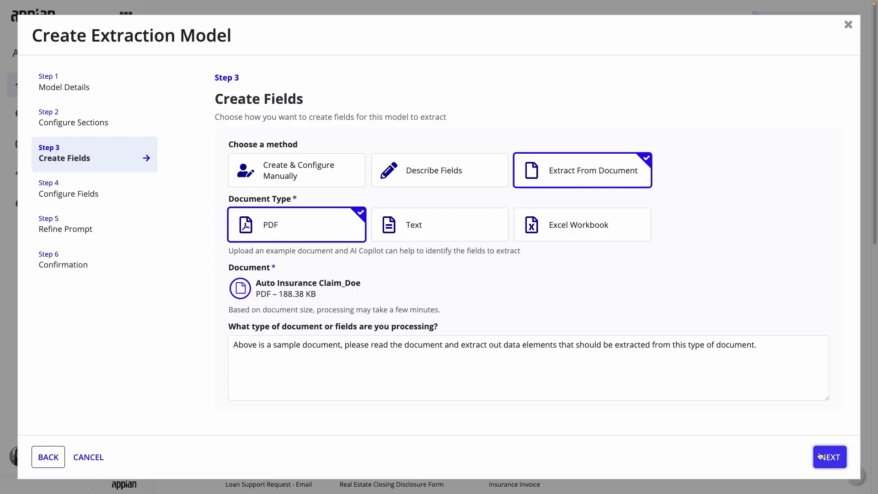
left_click(829, 457)
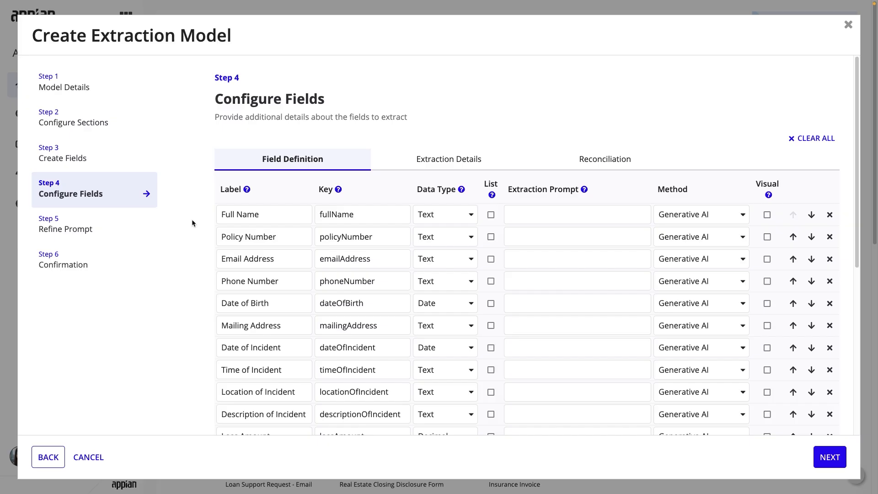
mouse_move(713, 215)
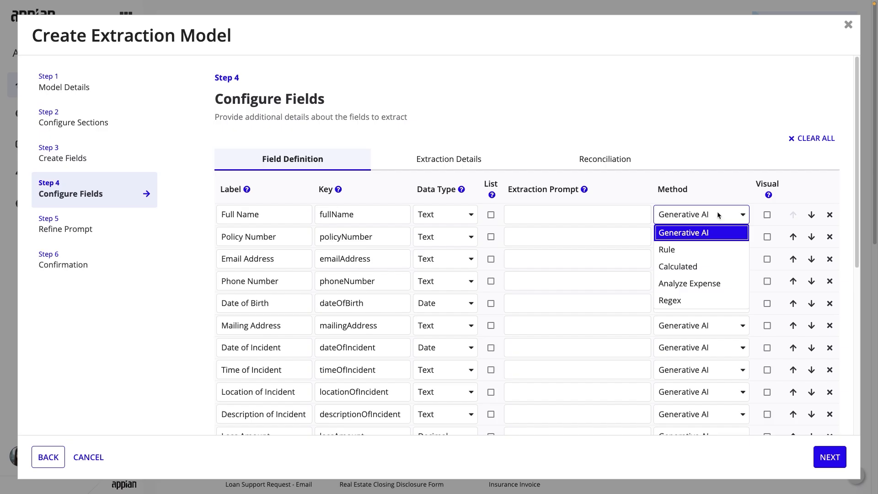
Keep Full Name on Generative AI, make Policy Number an Integer, and give Summary a generate prompt
left_click(684, 232)
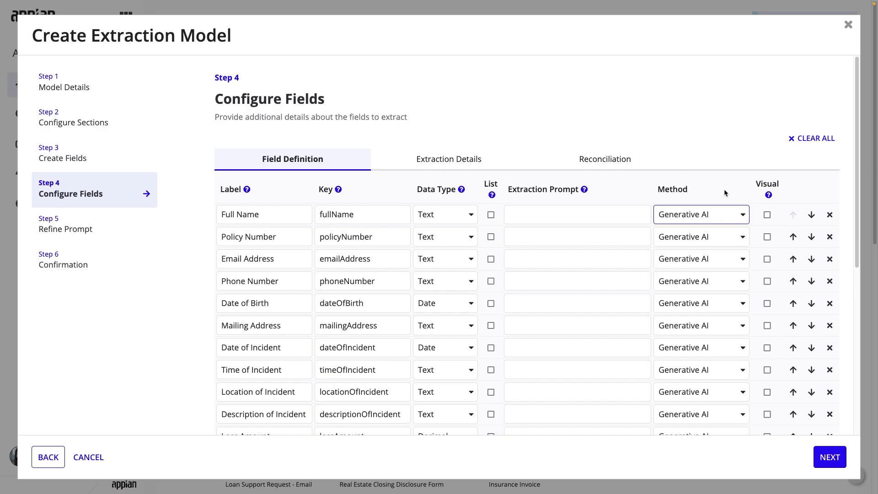
left_click(469, 236)
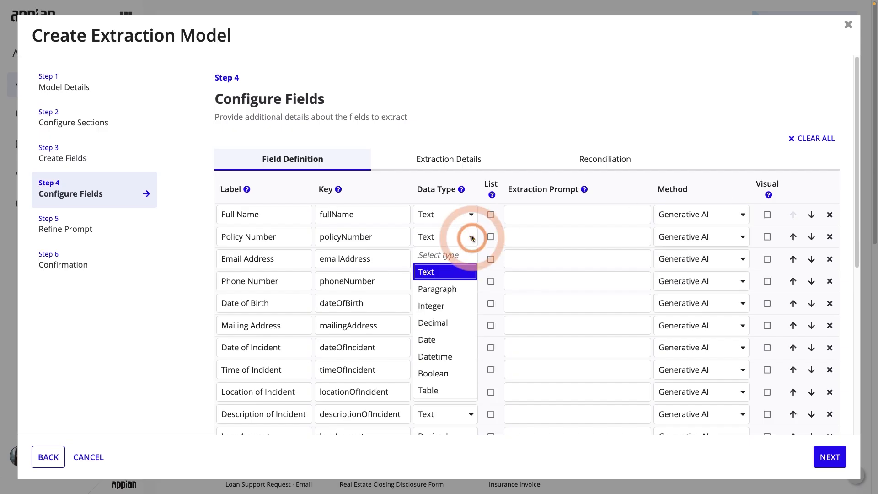
left_click(430, 306)
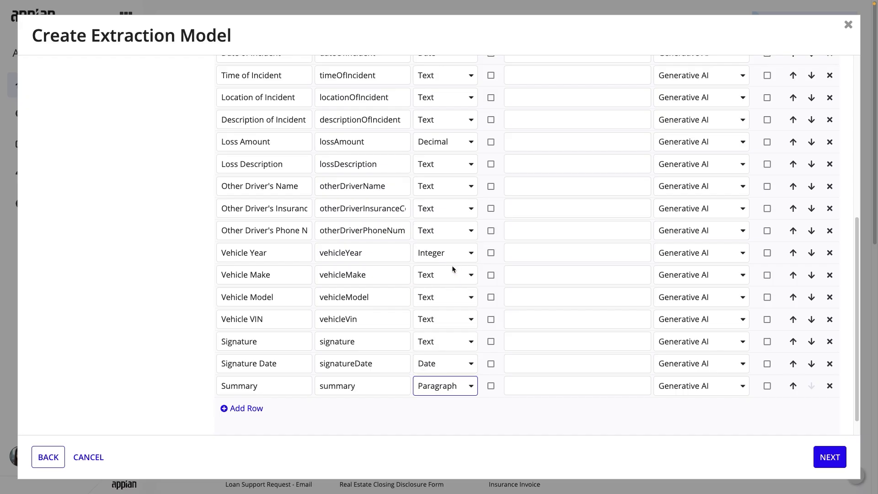
type("Generate a s")
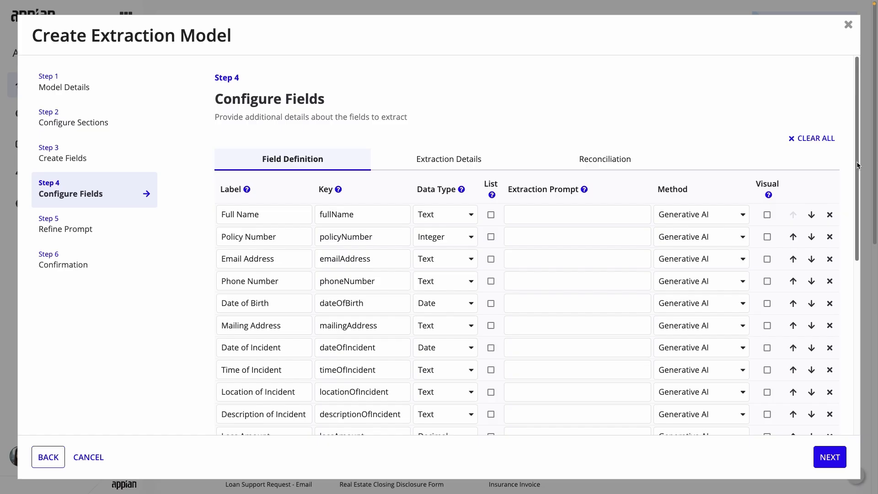
Enable visual extraction for Signature, review the remaining field tabs, and advance to Refine Prompt
scroll("down", 3)
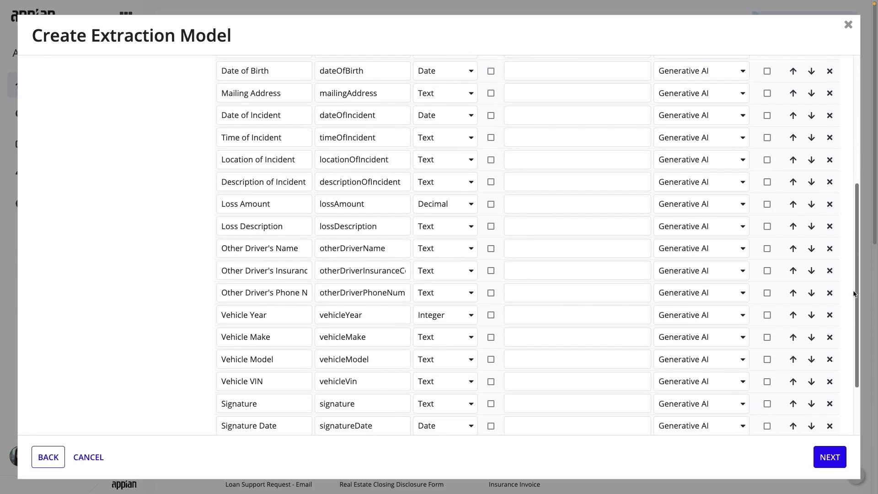
scroll("down", 3)
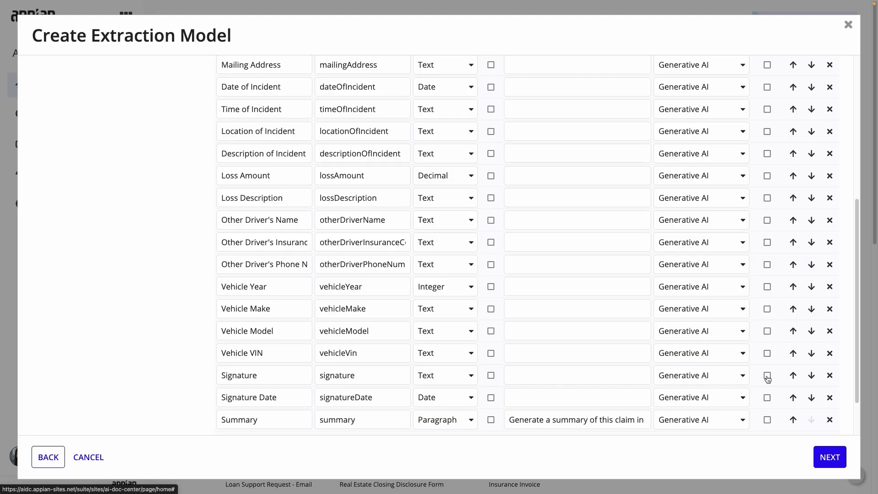
left_click(767, 375)
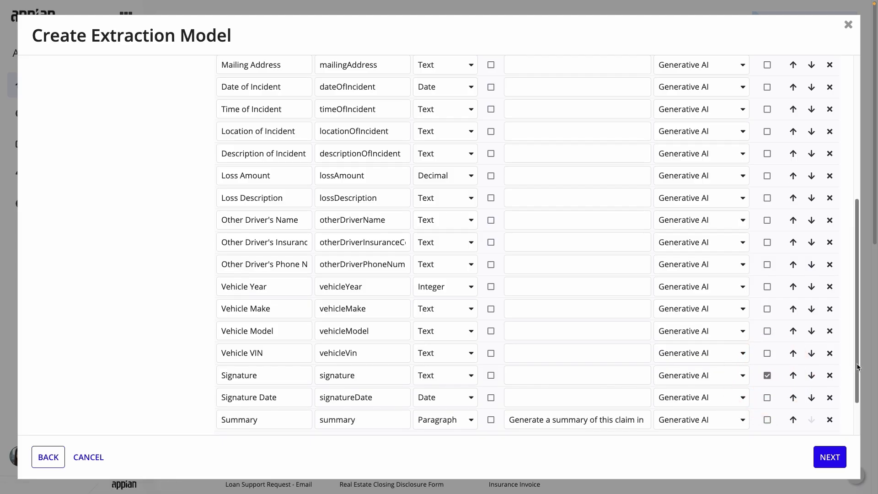
left_click(448, 159)
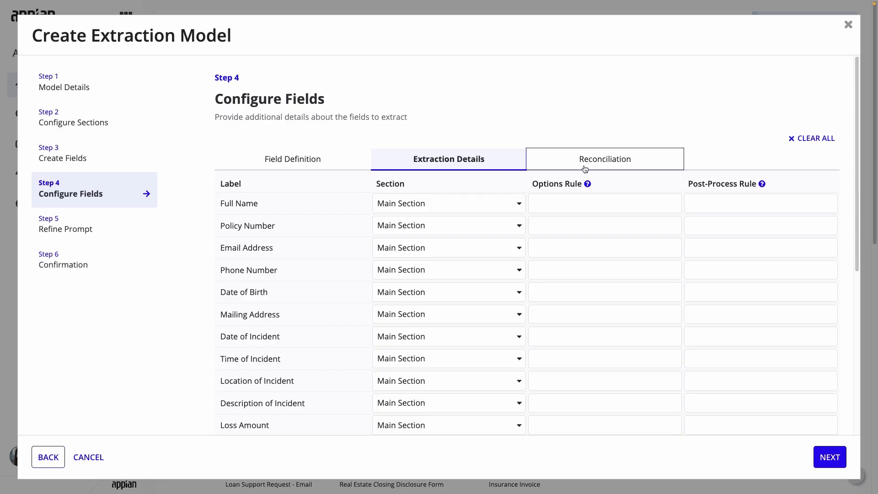
left_click(603, 158)
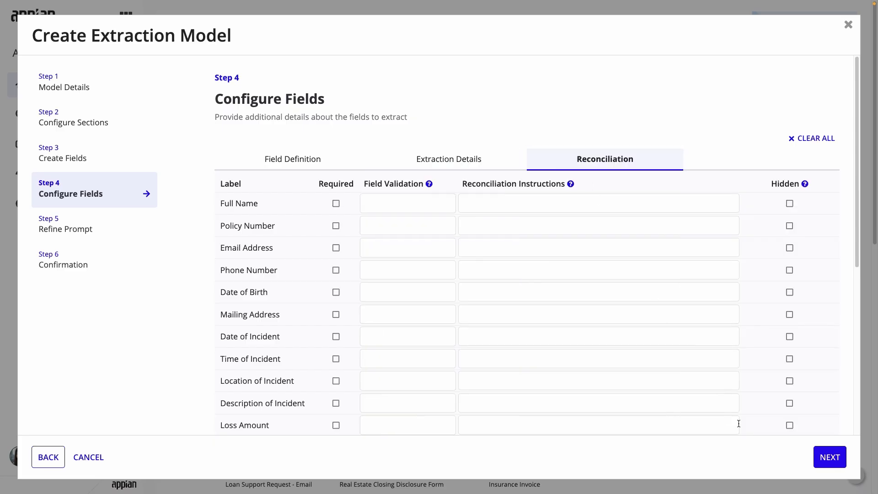
mouse_move(829, 457)
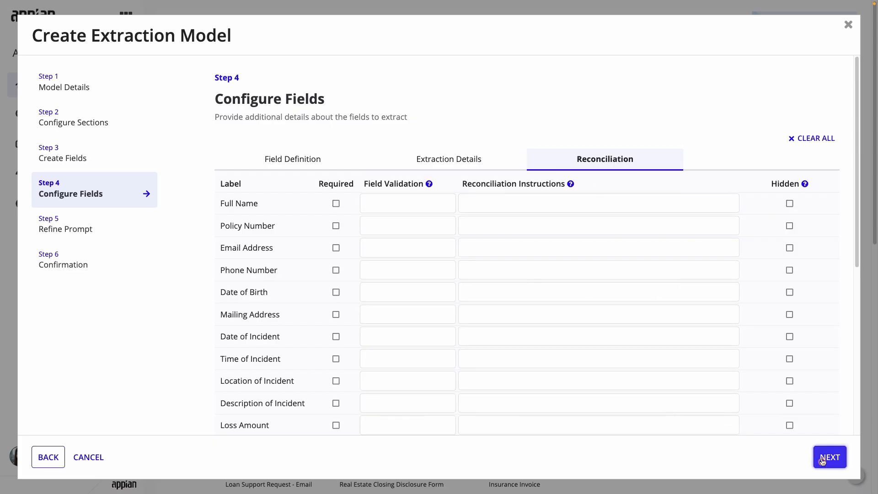
left_click(830, 457)
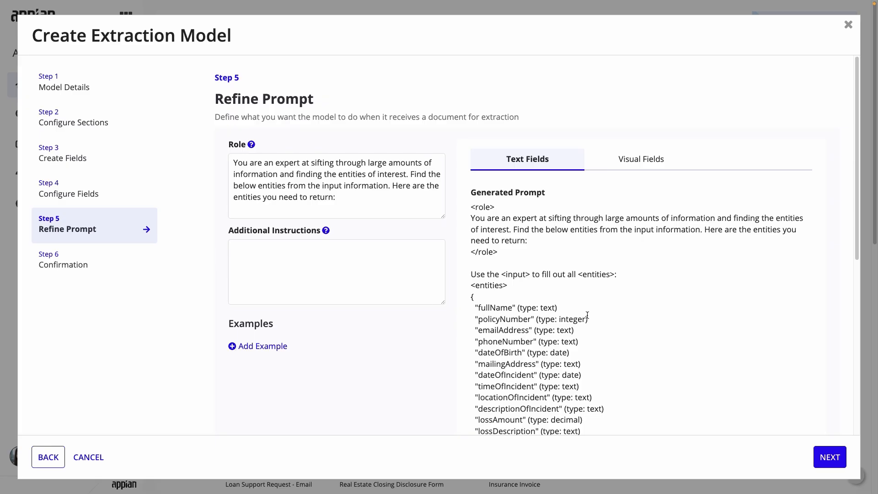
Review the generated prompt and confirm creation of the Auto Insurance Claim model and its design objects
scroll("down", 3)
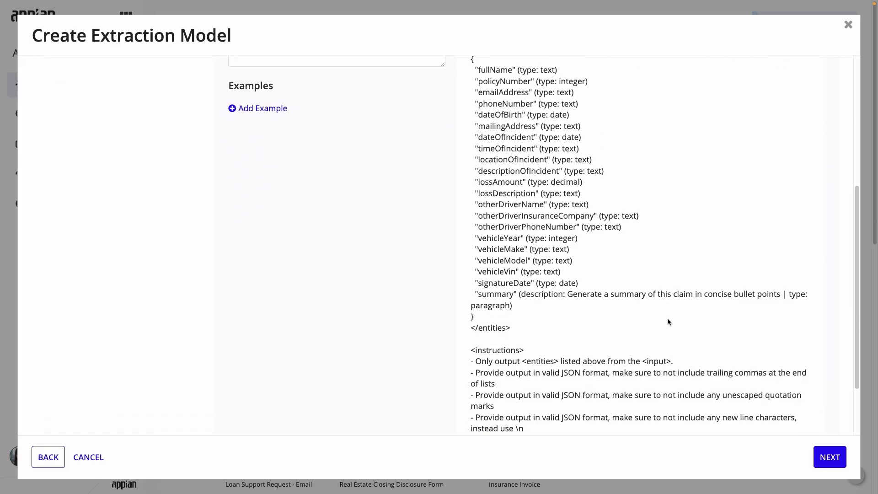
scroll("down", 3)
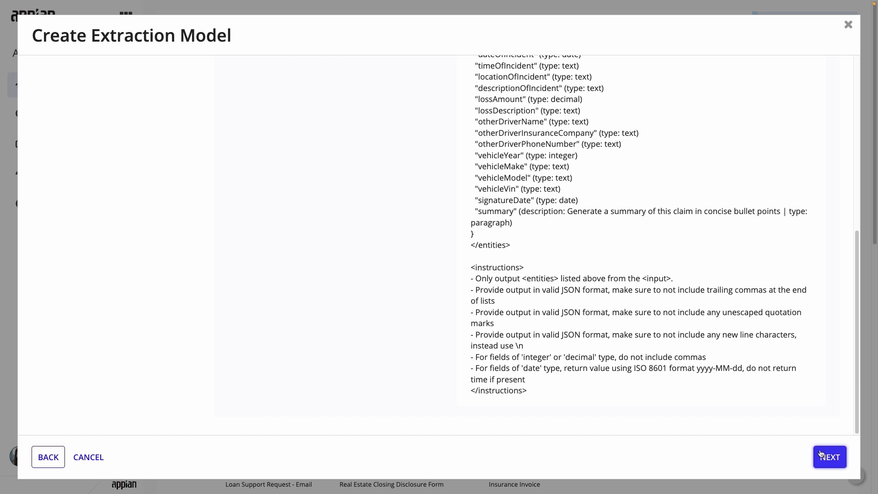
left_click(829, 456)
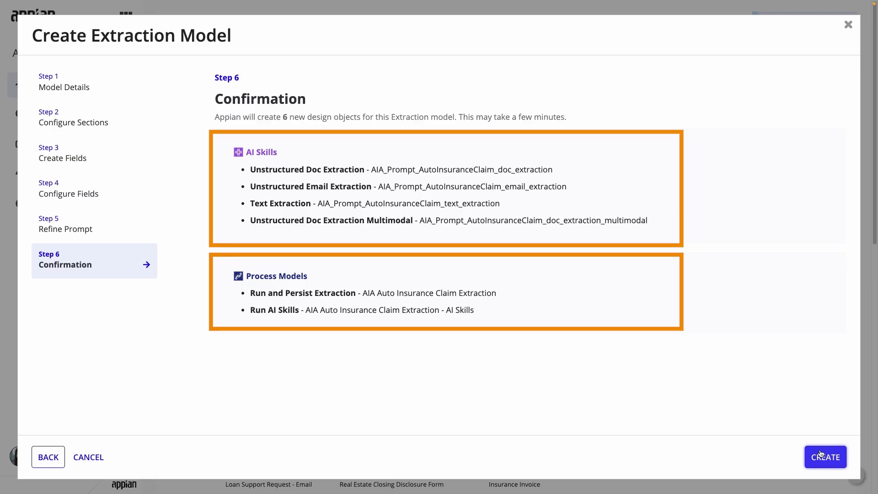
left_click(824, 457)
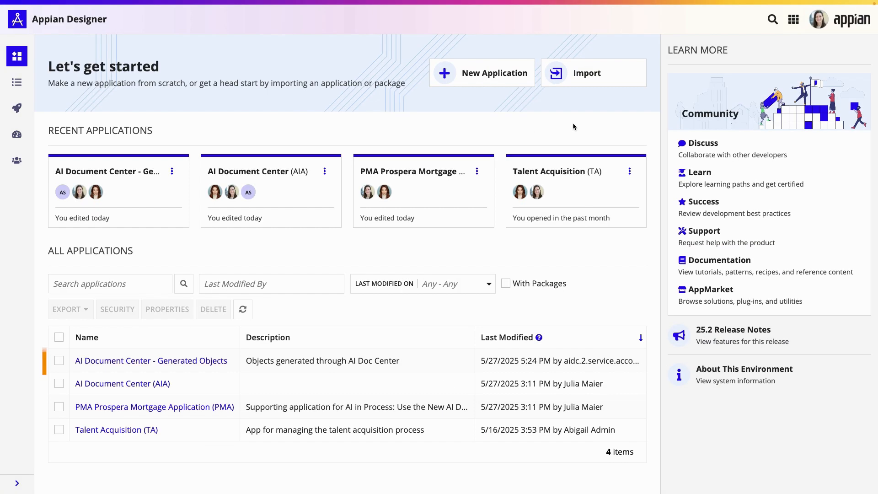
left_click(150, 361)
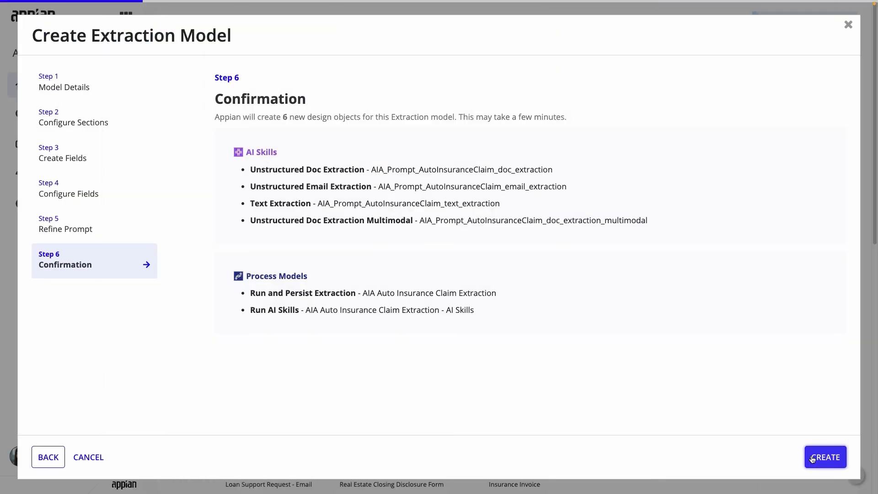
left_click(824, 457)
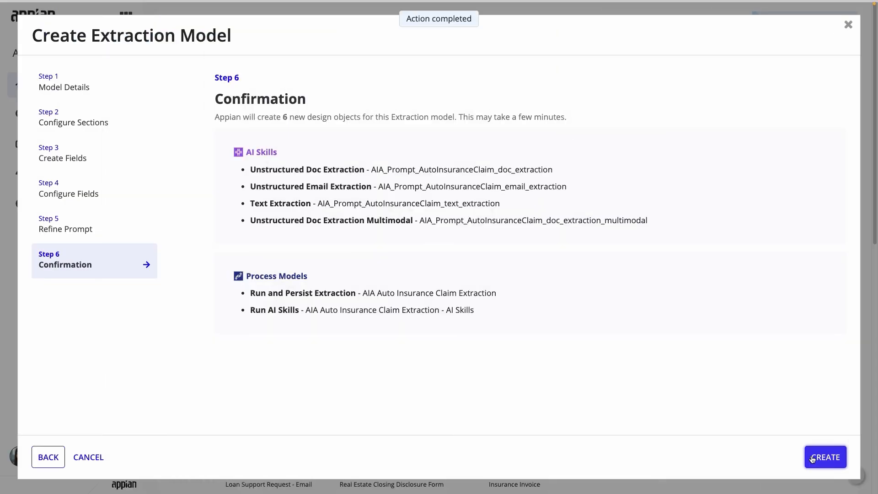
left_click(824, 457)
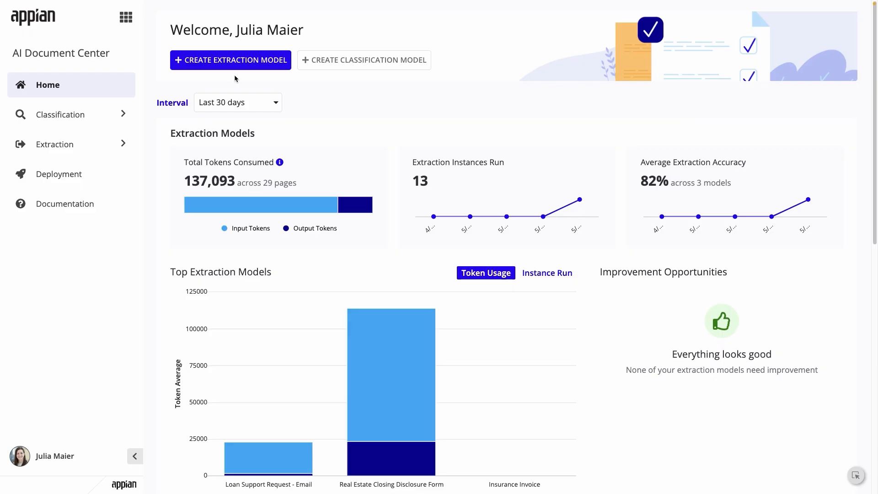
Run an extraction with the Auto Insurance Claim model on the Doe claim PDF
left_click(54, 143)
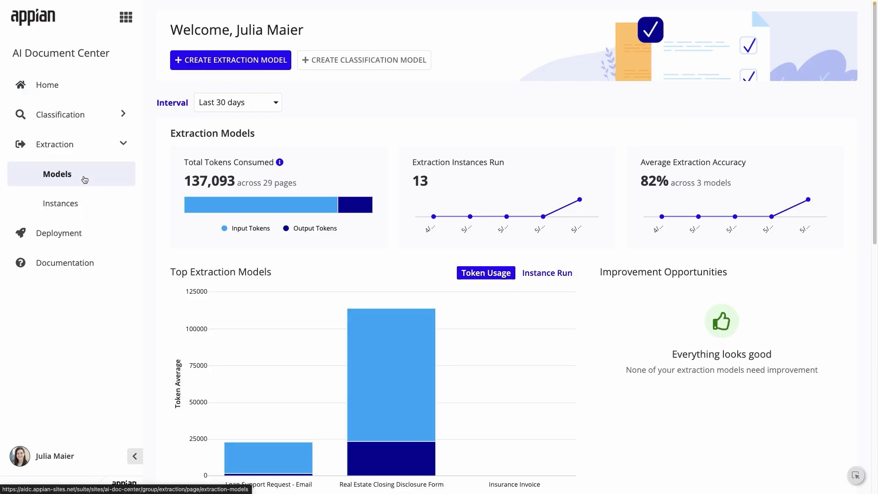
left_click(57, 174)
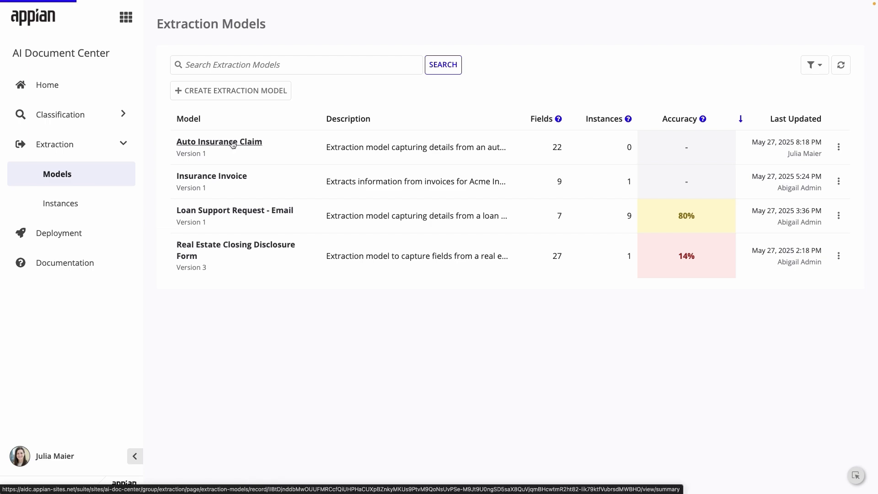
left_click(219, 141)
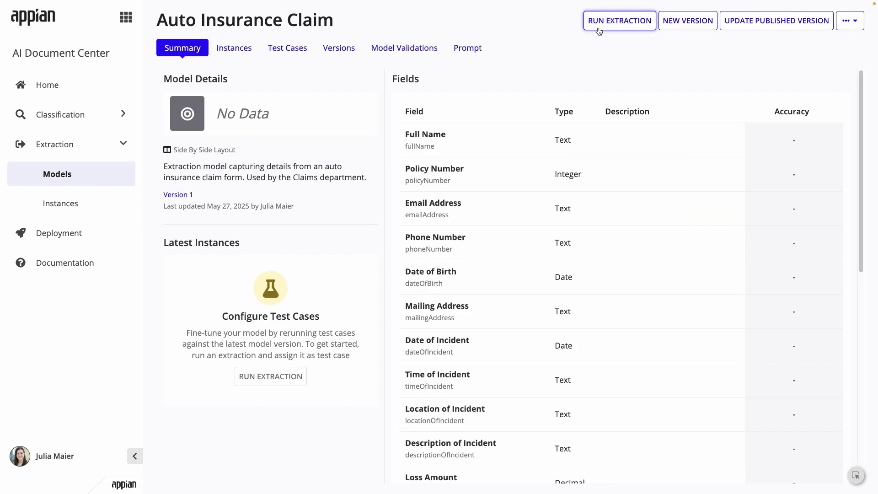
left_click(619, 21)
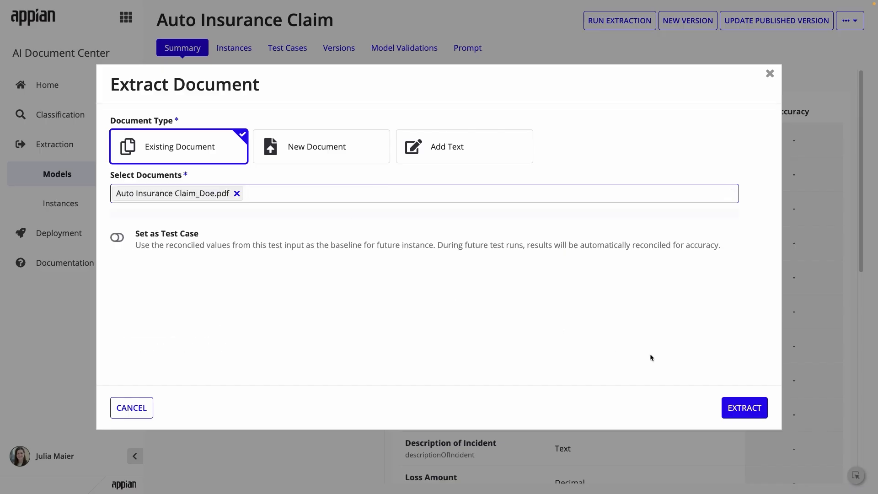
mouse_move(743, 407)
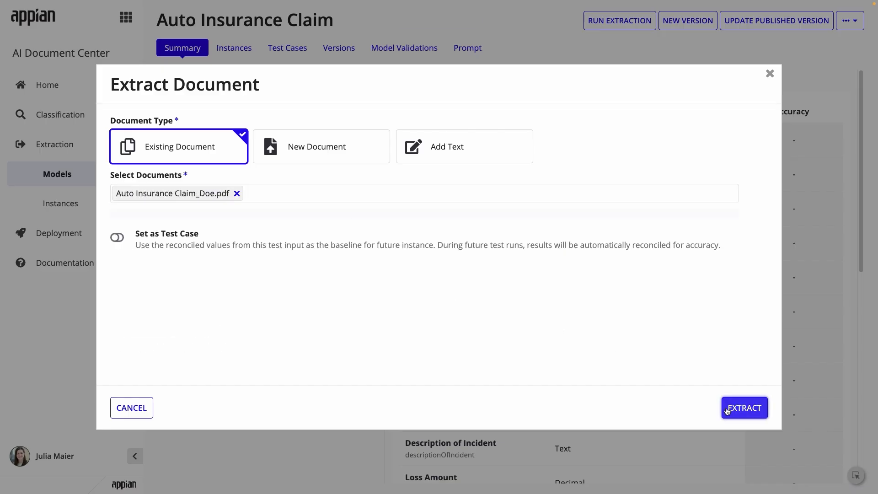
left_click(744, 407)
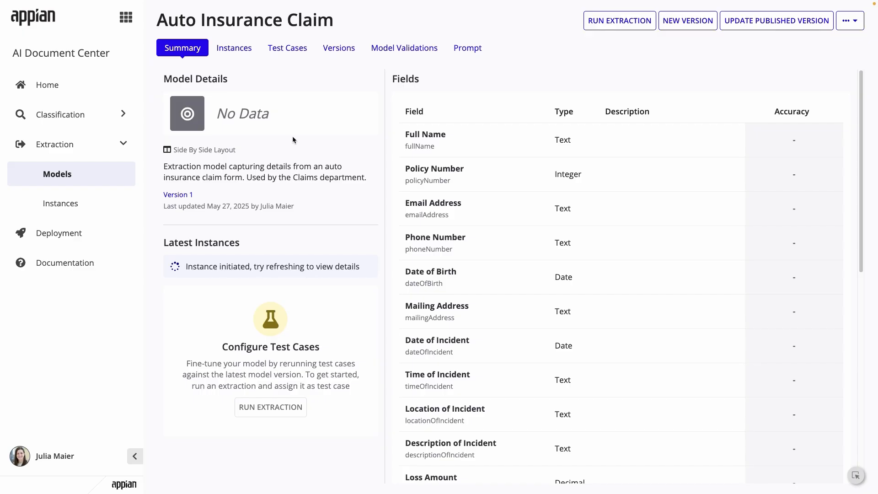
Open the Auto Insurance Claim_Doe extraction instance from the Instances list
left_click(234, 47)
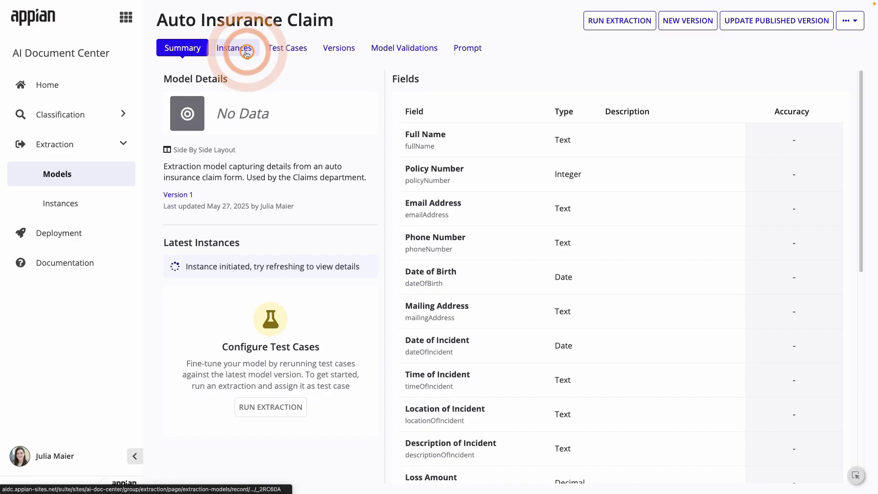
left_click(234, 47)
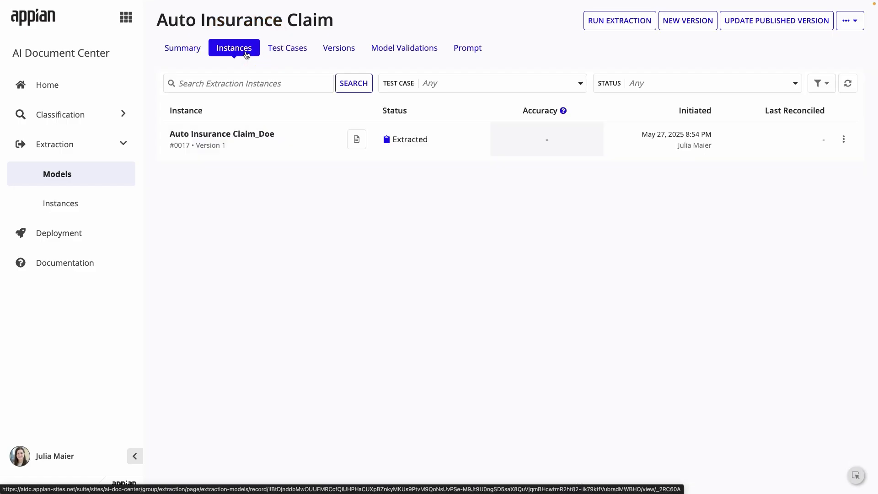
mouse_move(317, 231)
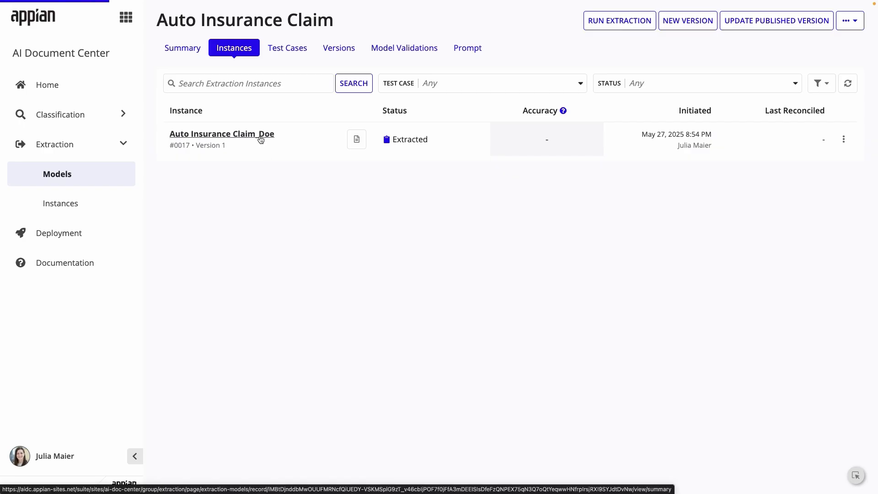
left_click(221, 133)
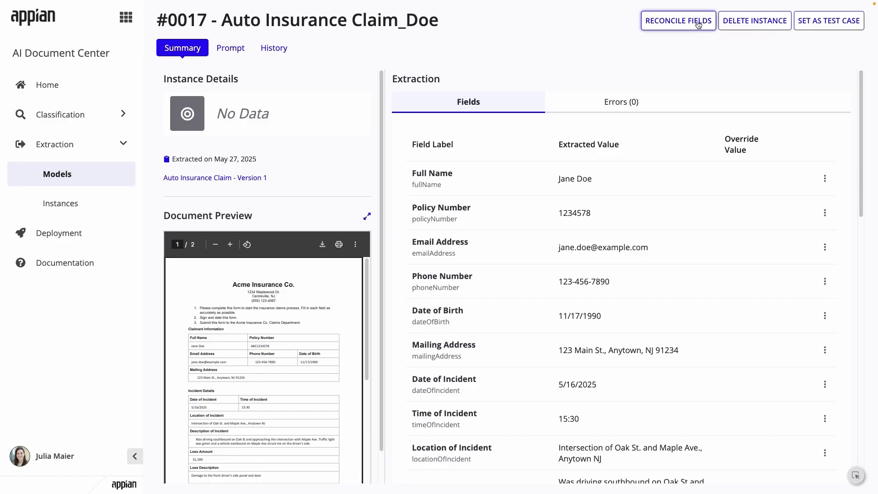
Start Reconcile Fields and pick the Policy Number value from its location on the claim form
left_click(677, 21)
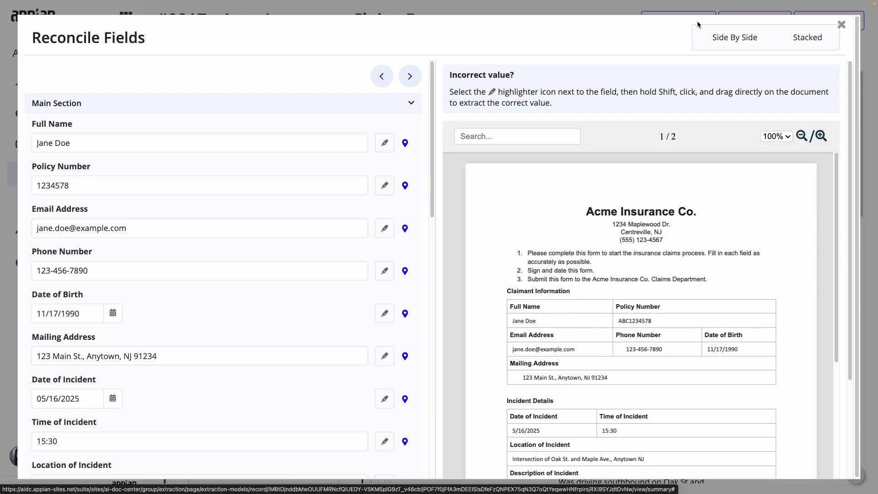
mouse_move(421, 193)
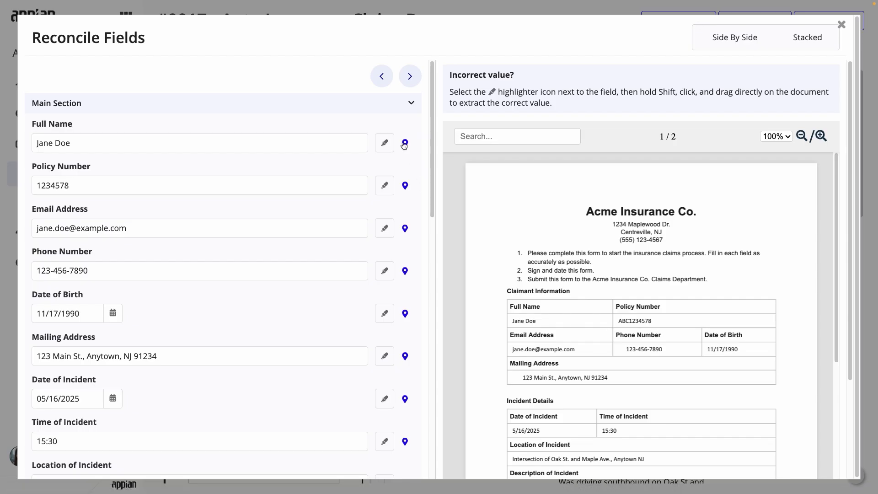
mouse_move(405, 143)
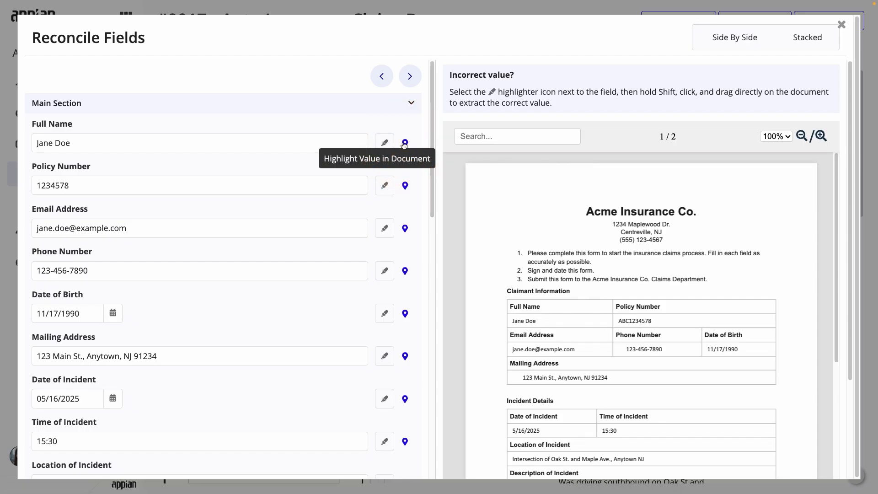
left_click(404, 142)
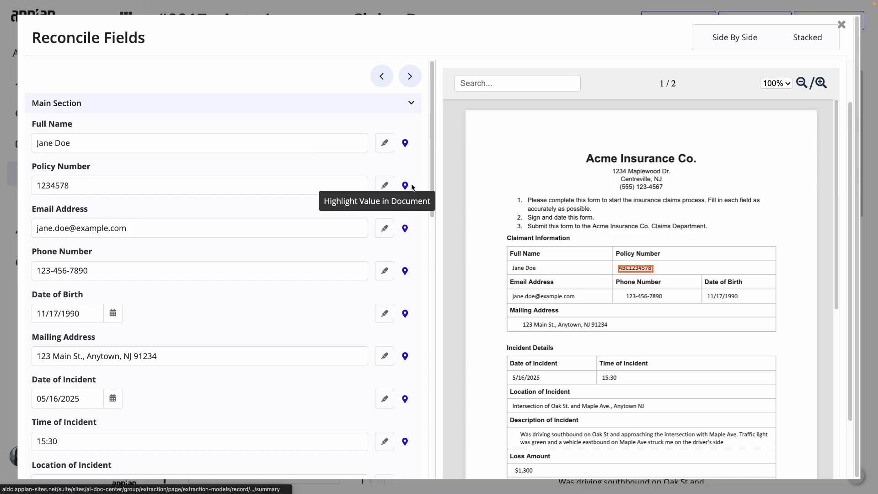
mouse_move(420, 185)
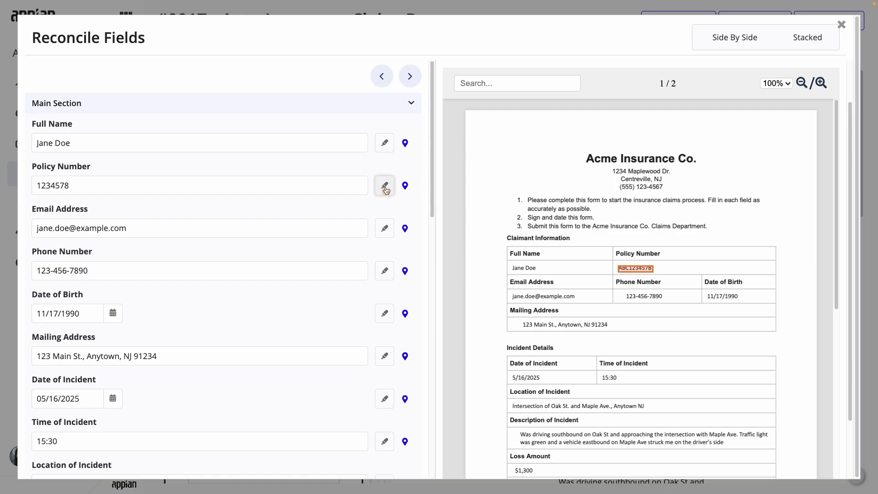
left_click(384, 185)
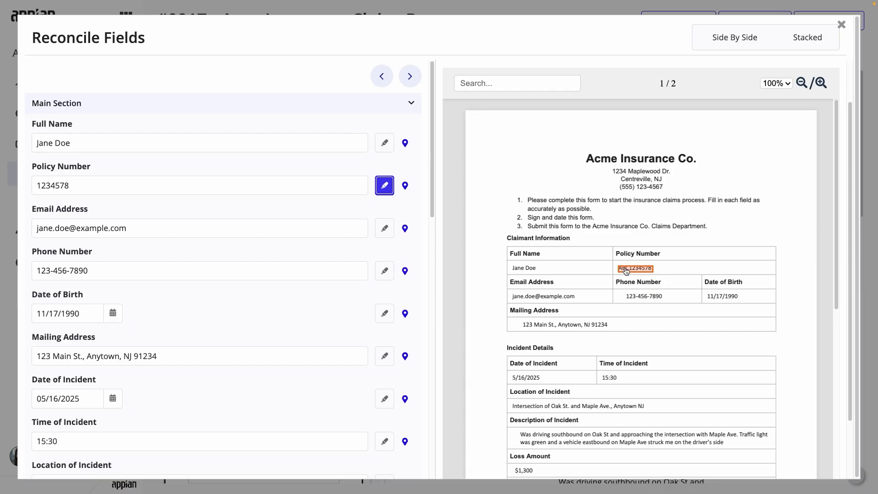
left_click(200, 185)
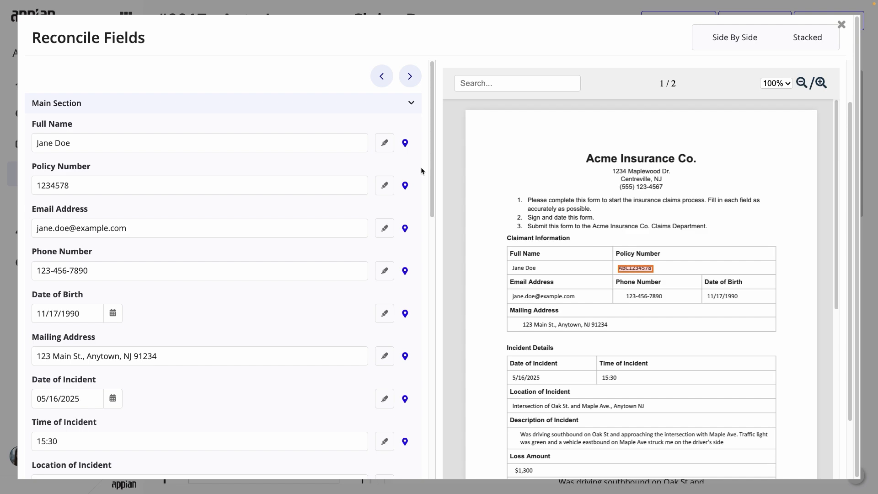
Review the corrected values and submit the reconciled fields for instance #0017
scroll("down", 3)
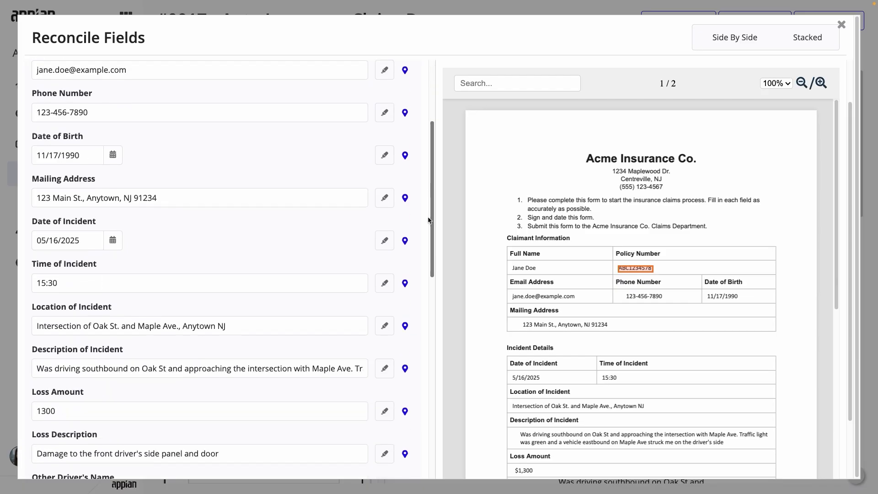
scroll("down", 3)
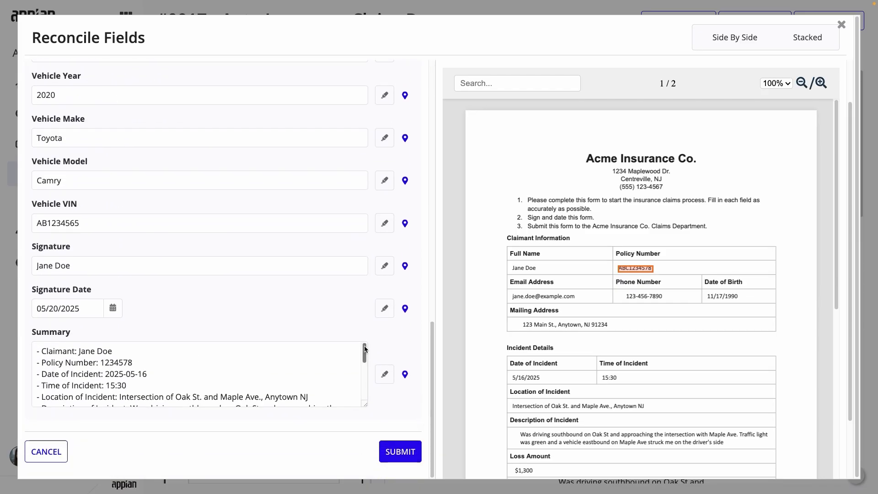
scroll("down", 3)
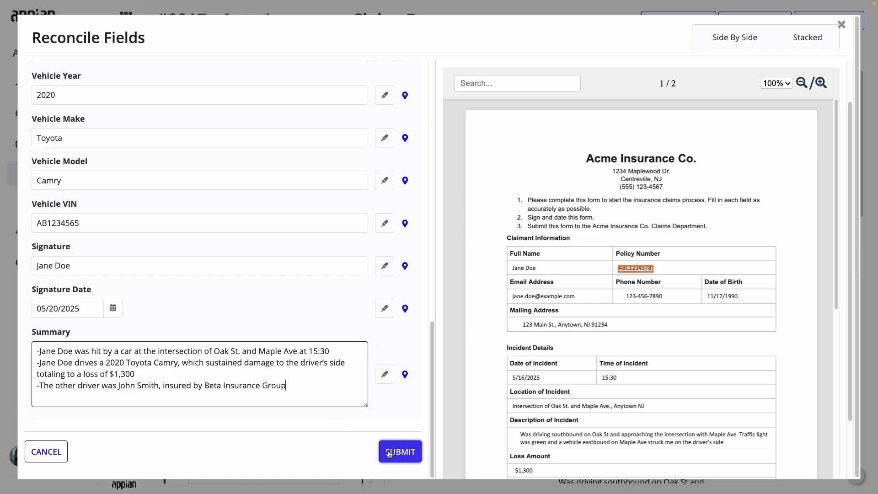
left_click(400, 451)
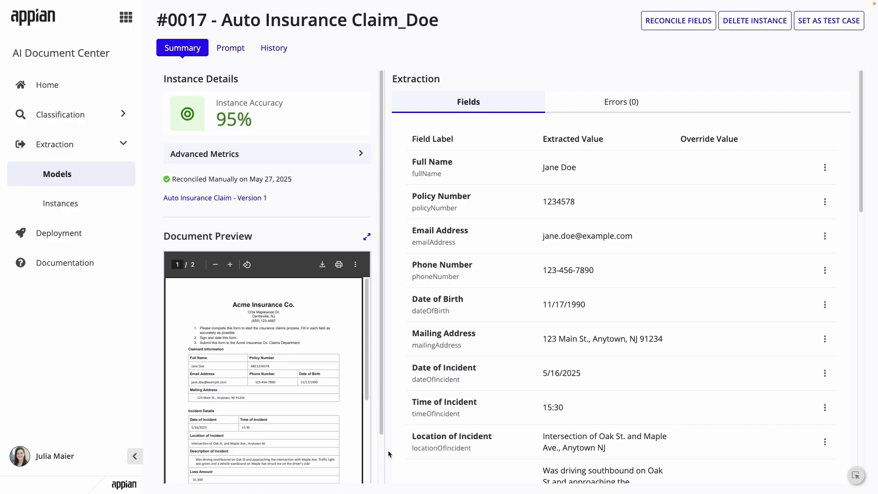
mouse_move(590, 69)
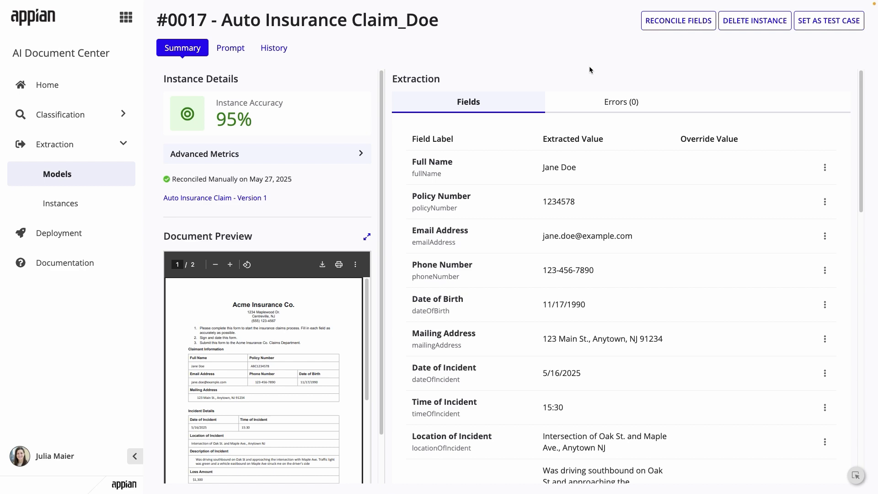
mouse_move(622, 65)
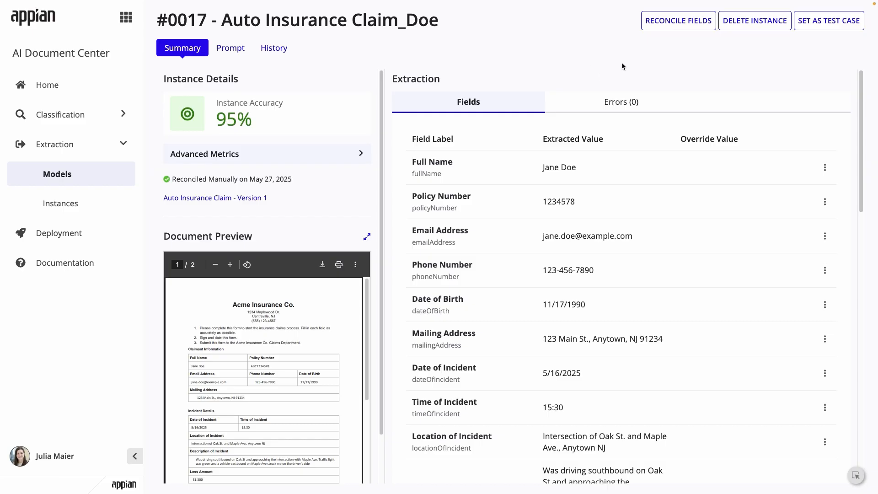
mouse_move(829, 21)
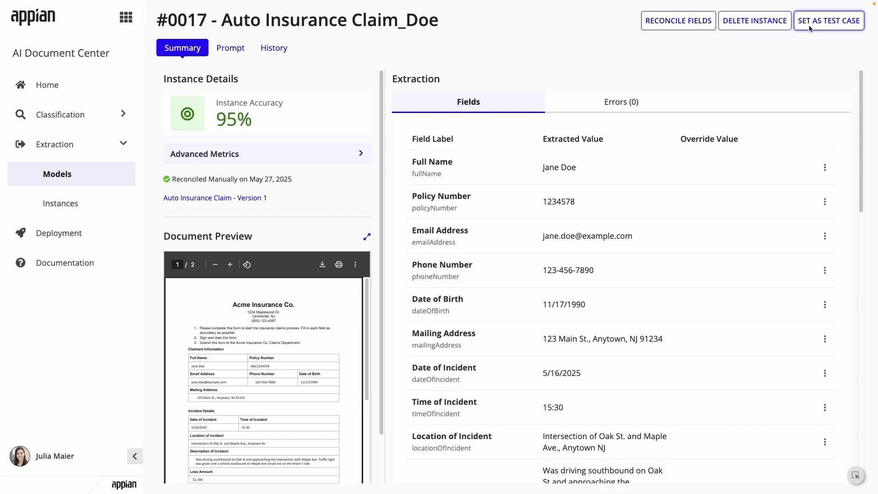
Mark instance #0017 as a test case and reopen the Auto Insurance Claim model overview
left_click(214, 198)
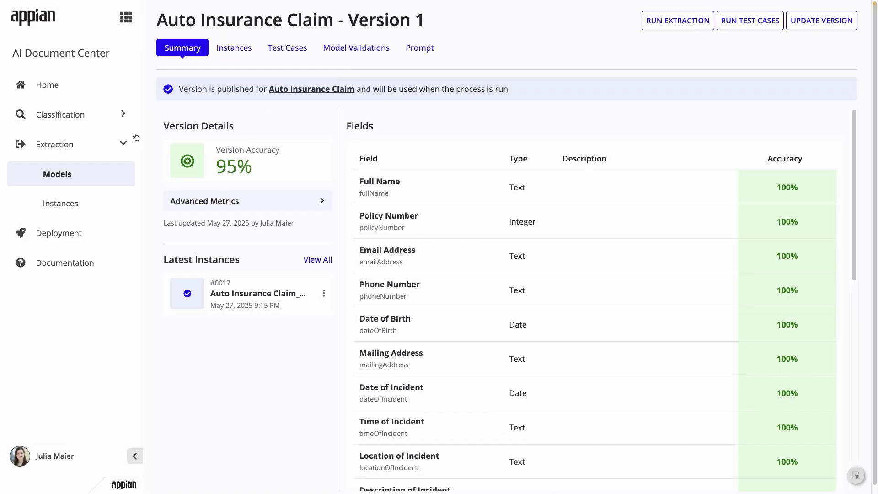
left_click(57, 174)
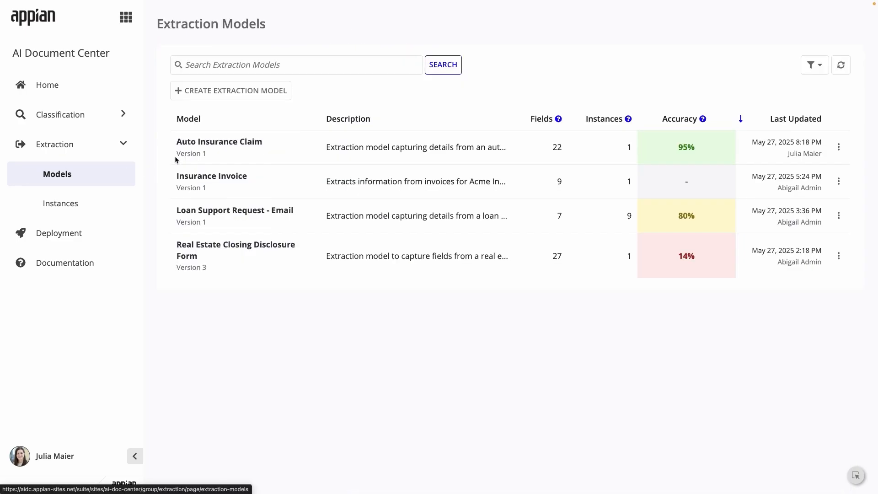
left_click(218, 141)
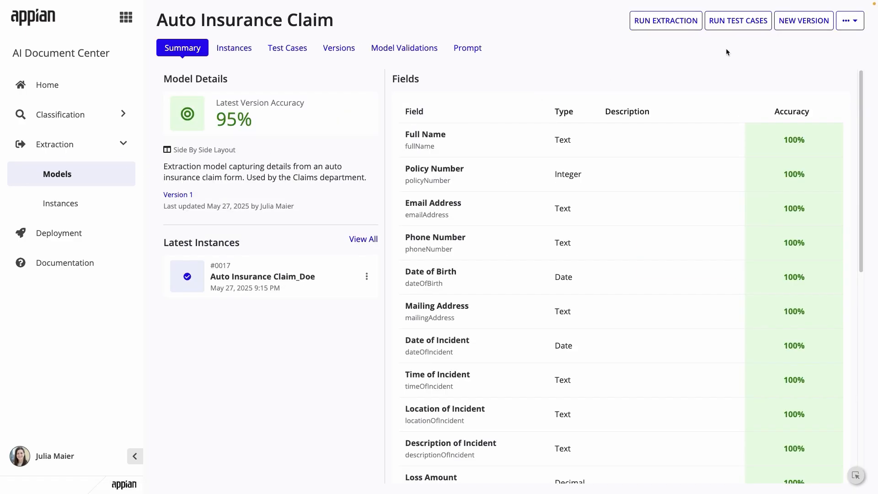
Save and publish version 2 with a concise, narrative, three-bullet Summary extraction prompt
left_click(803, 21)
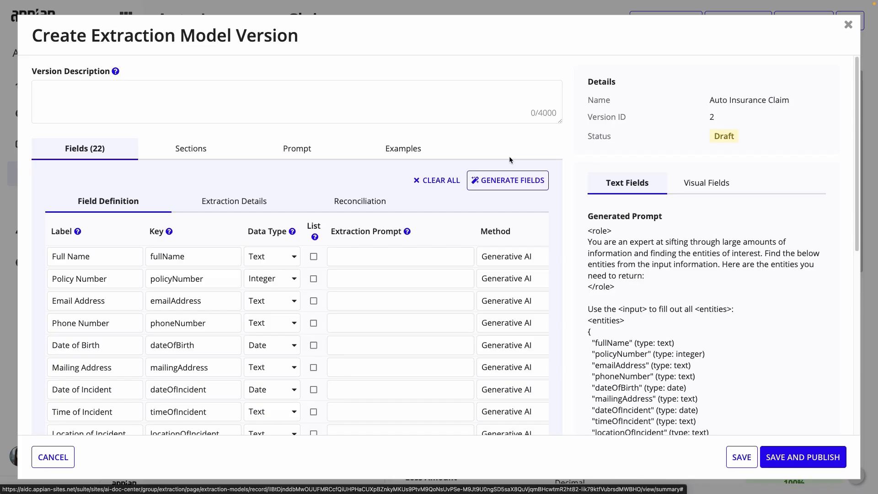
scroll("down", 3)
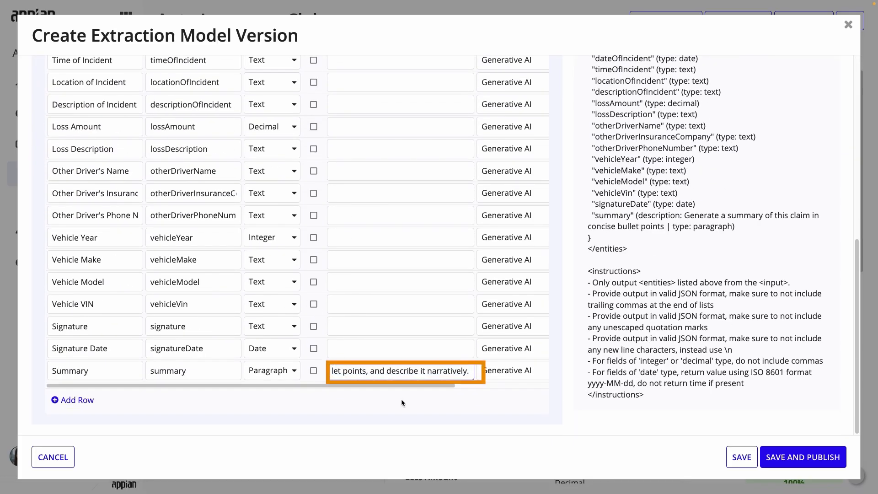
left_click(802, 456)
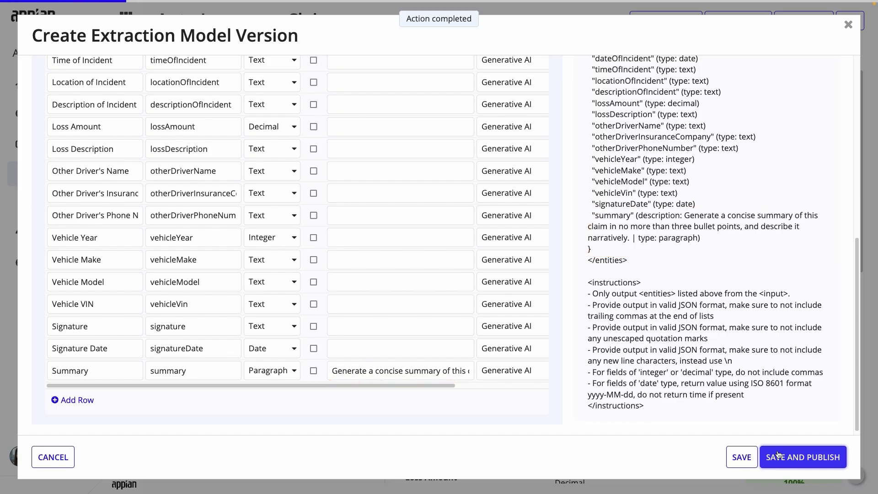
left_click(803, 457)
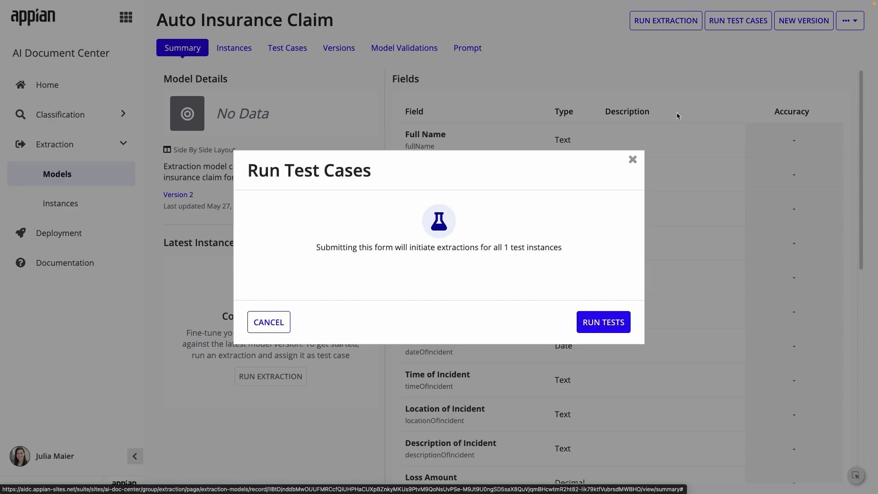
Run the test cases against version 2 and view the new extraction instance #0018
left_click(603, 321)
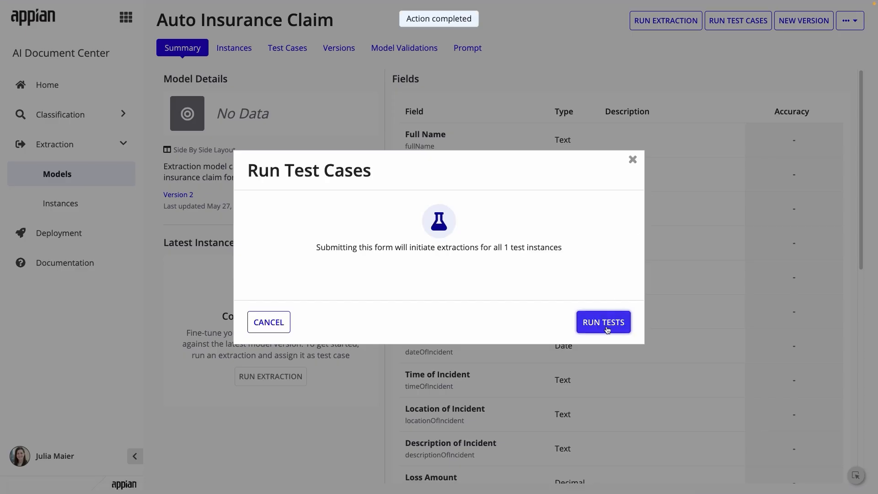
left_click(603, 322)
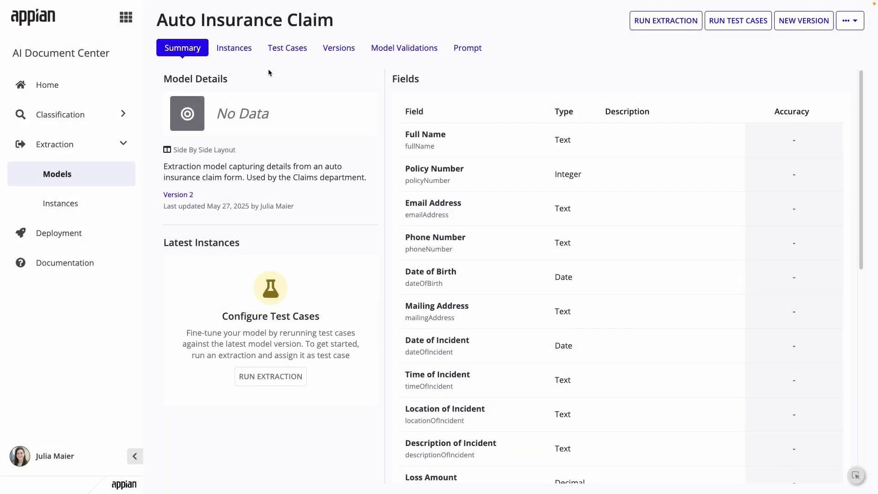
left_click(234, 48)
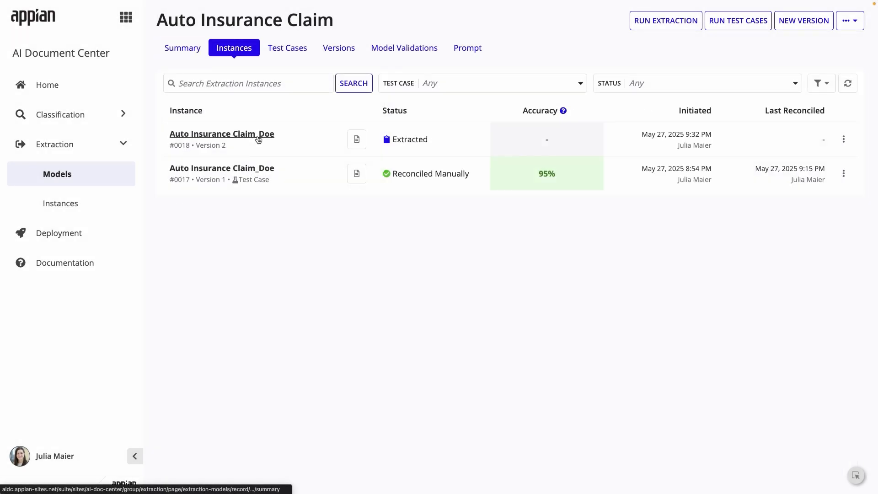
left_click(221, 133)
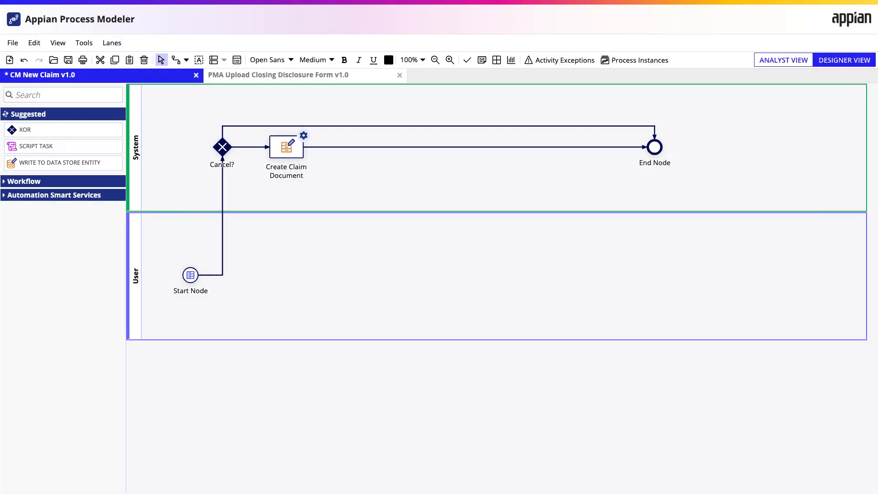
Place a Subprocess node after Create Claim Document running AIA Auto Insurance Claim Extraction
left_click(191, 275)
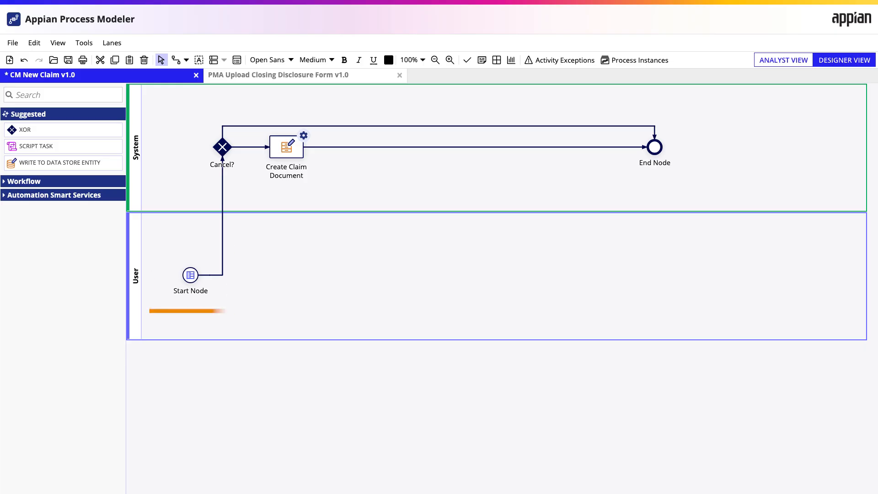
type("subprocess")
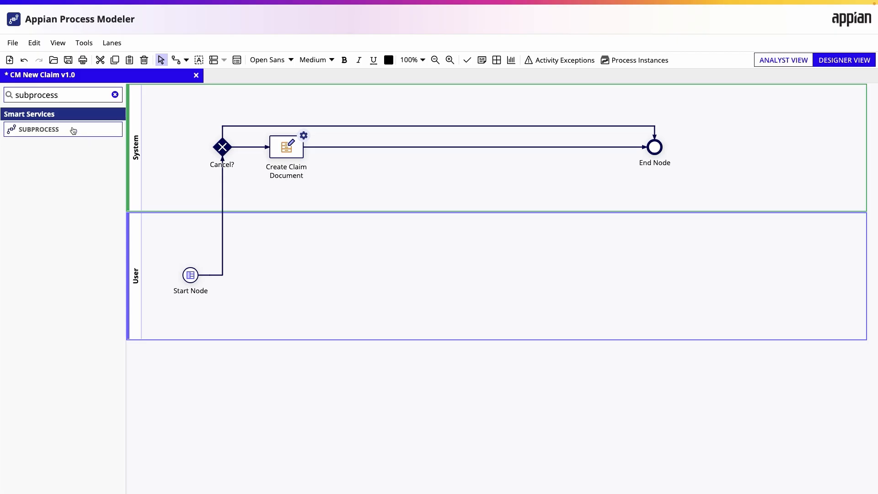
left_click_drag(38, 128, 345, 148)
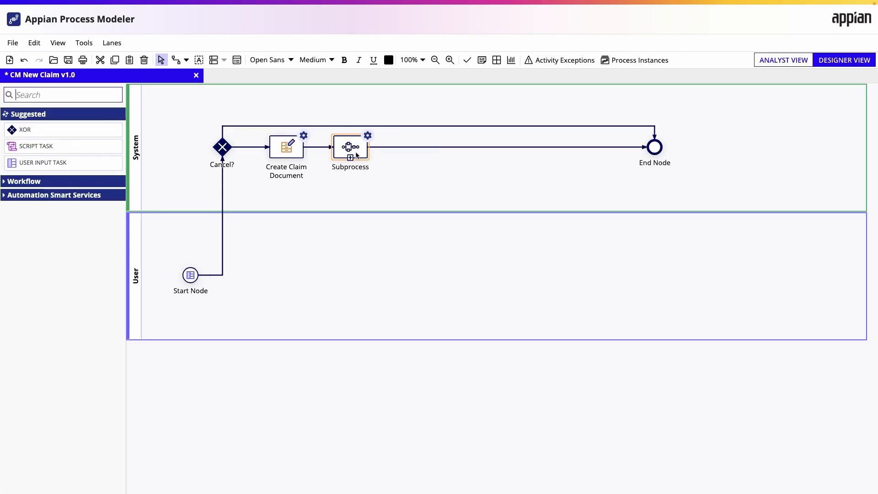
double_click(349, 146)
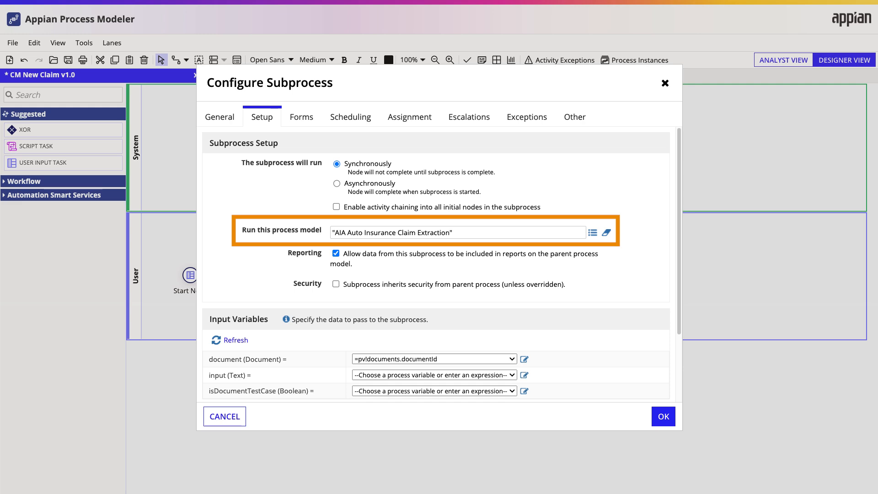
Confirm the subprocess and add the ID update, extraction-ID write, user task and Map to Document Fields nodes
left_click(663, 416)
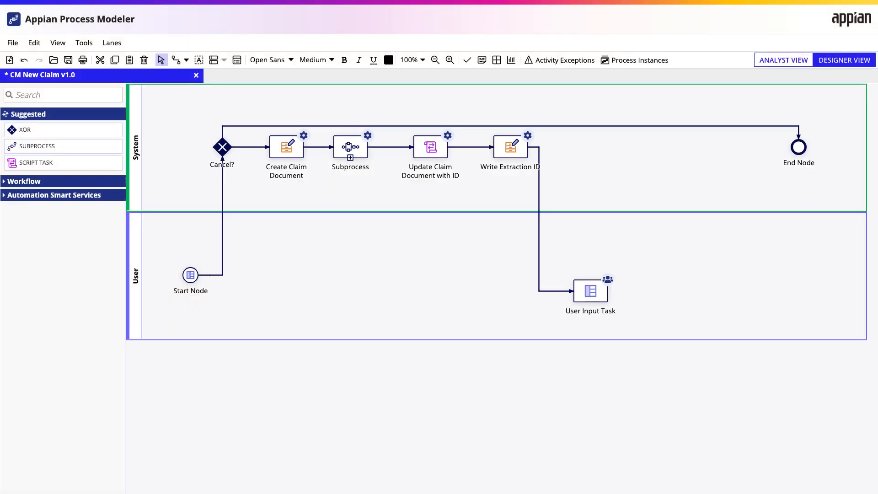
left_click(590, 290)
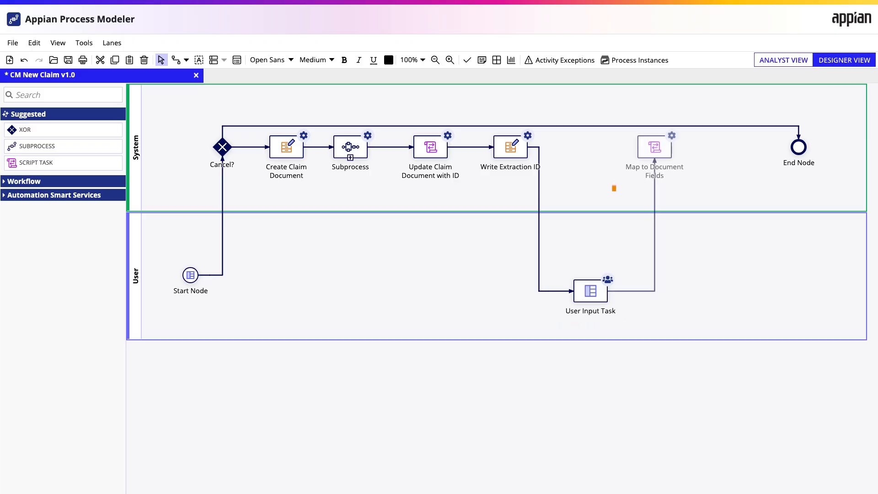
left_click(653, 147)
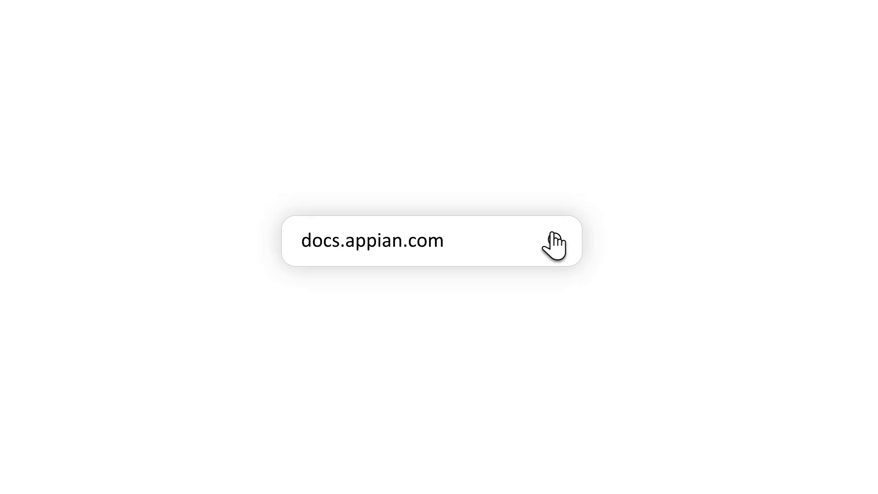
Review the home dashboard's Extraction Models and Classification Models metrics
left_click(371, 241)
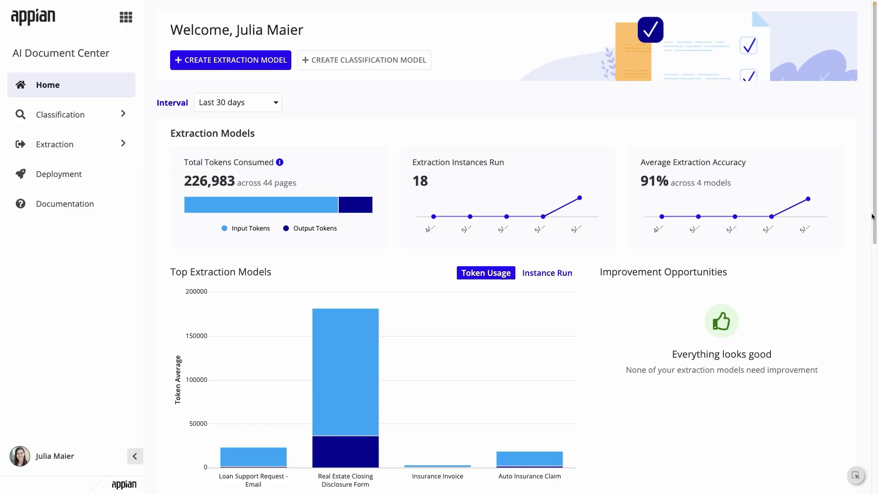
scroll("down", 3)
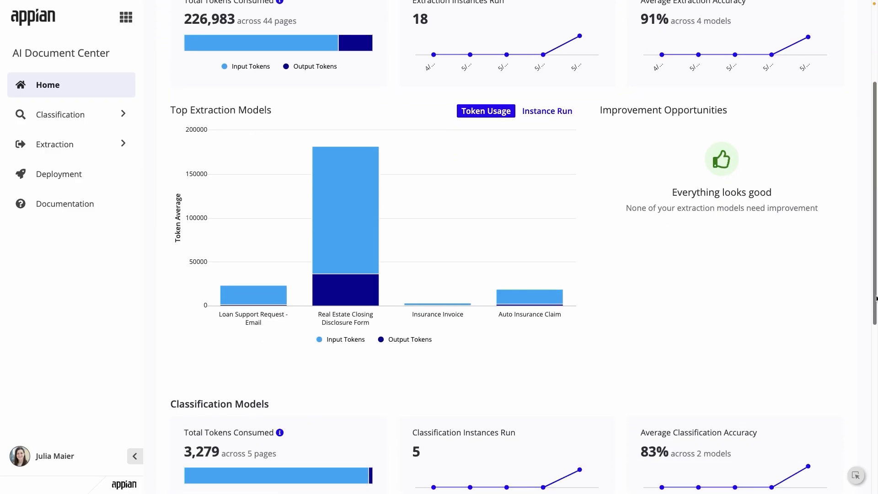
scroll("down", 3)
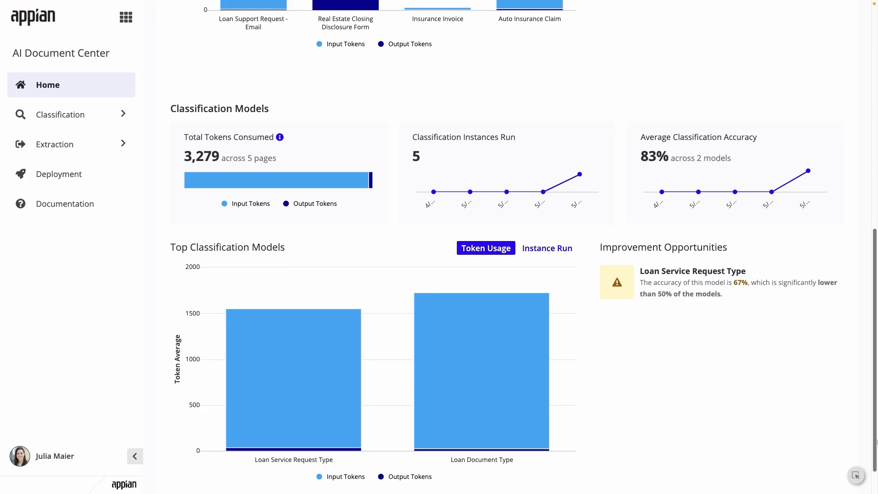
scroll("down", 3)
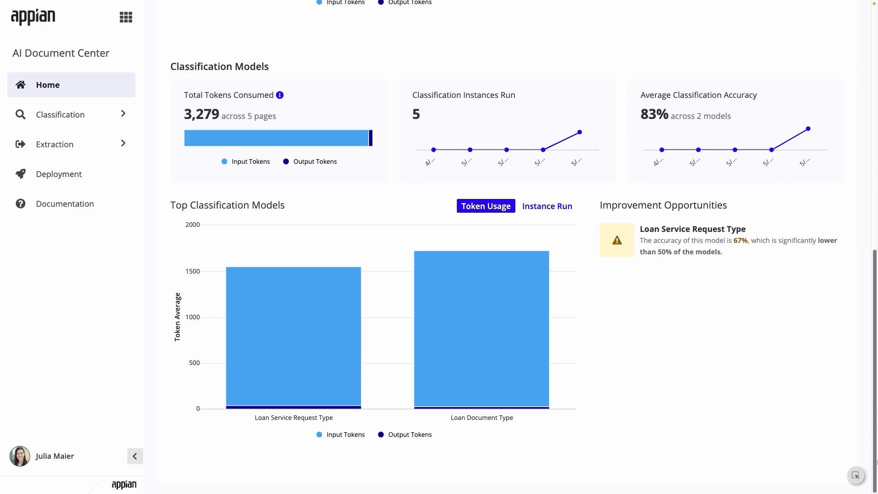
scroll("up", 3)
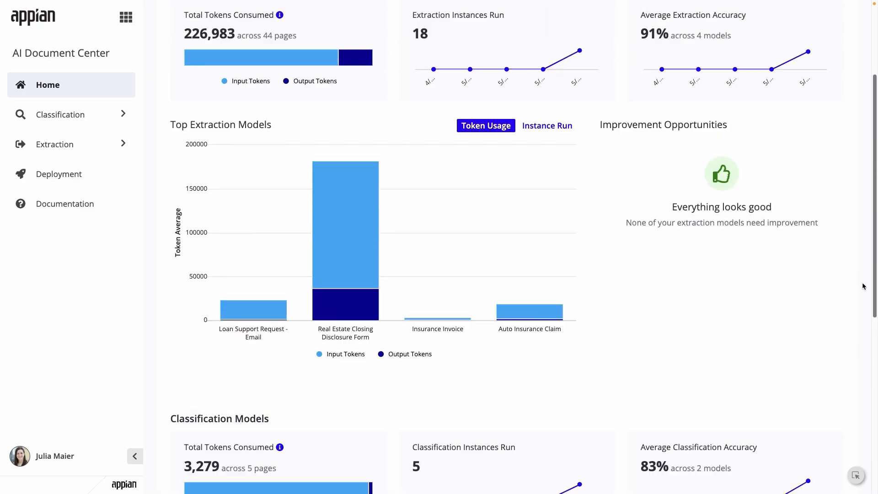
scroll("up", 3)
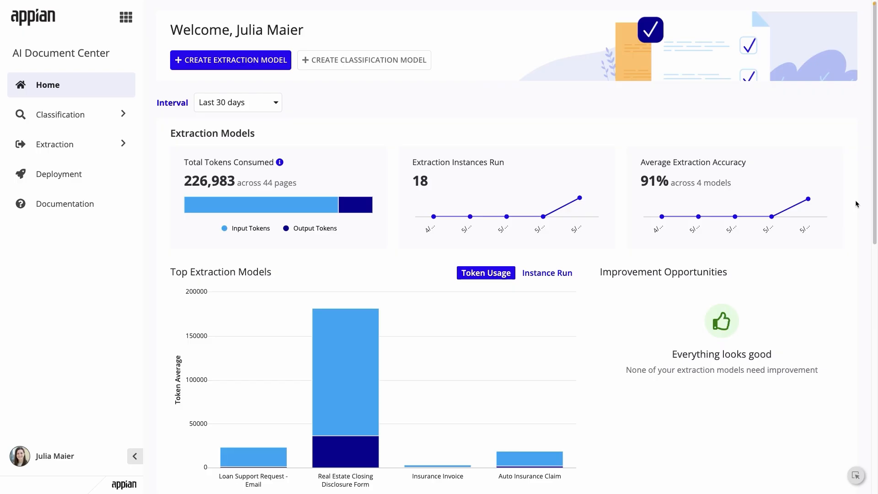